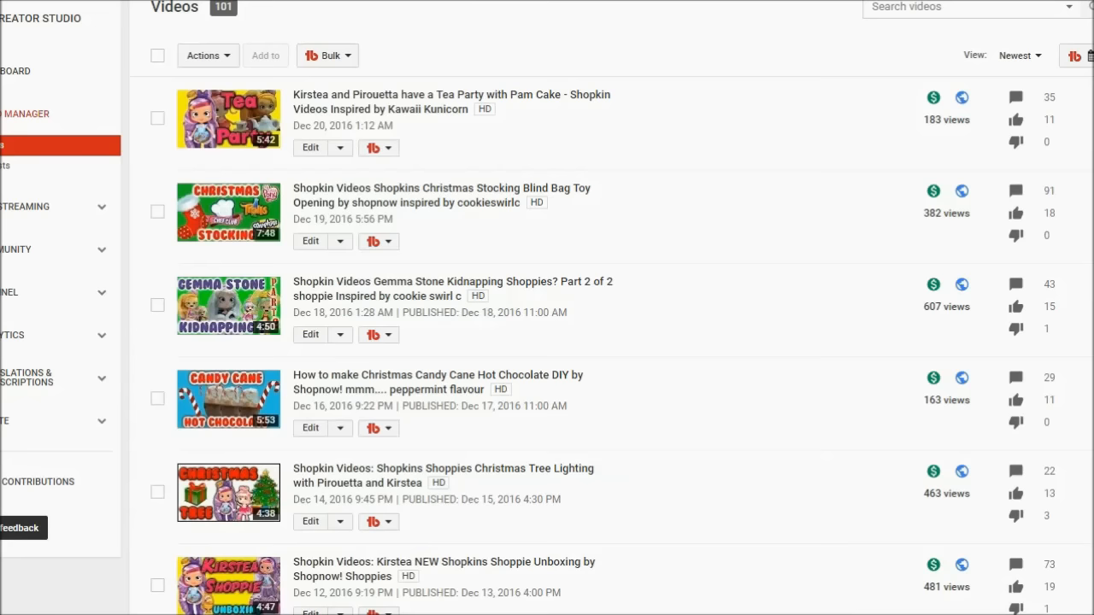
Launch TubeBuddy's Pick a Winner dialog from the Gemma Stone Unboxing x 2 video's tools menu
scroll(down, 3)
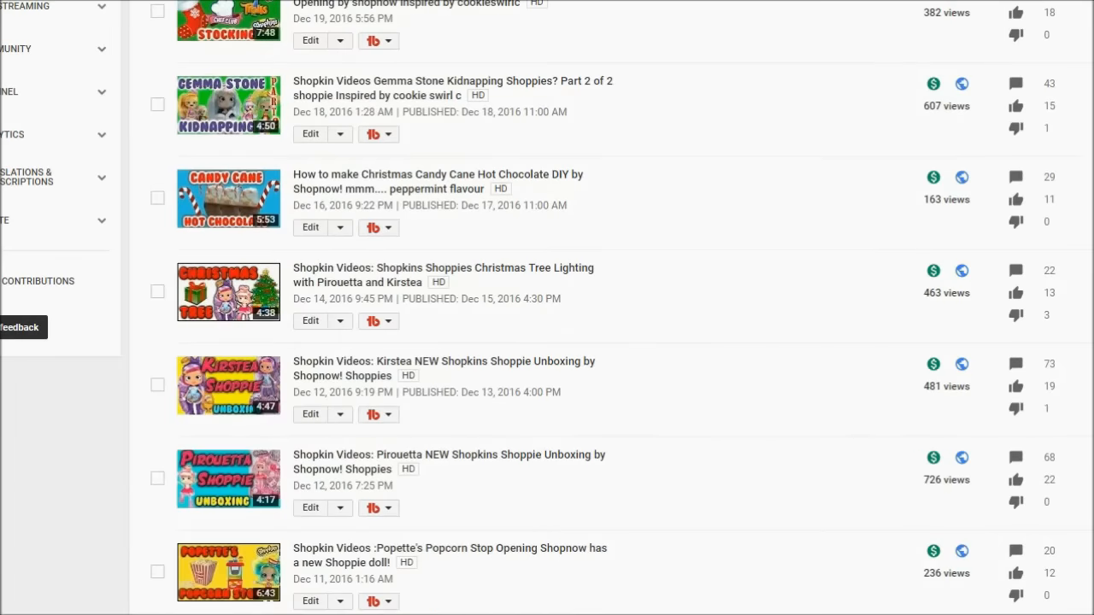
scroll(down, 3)
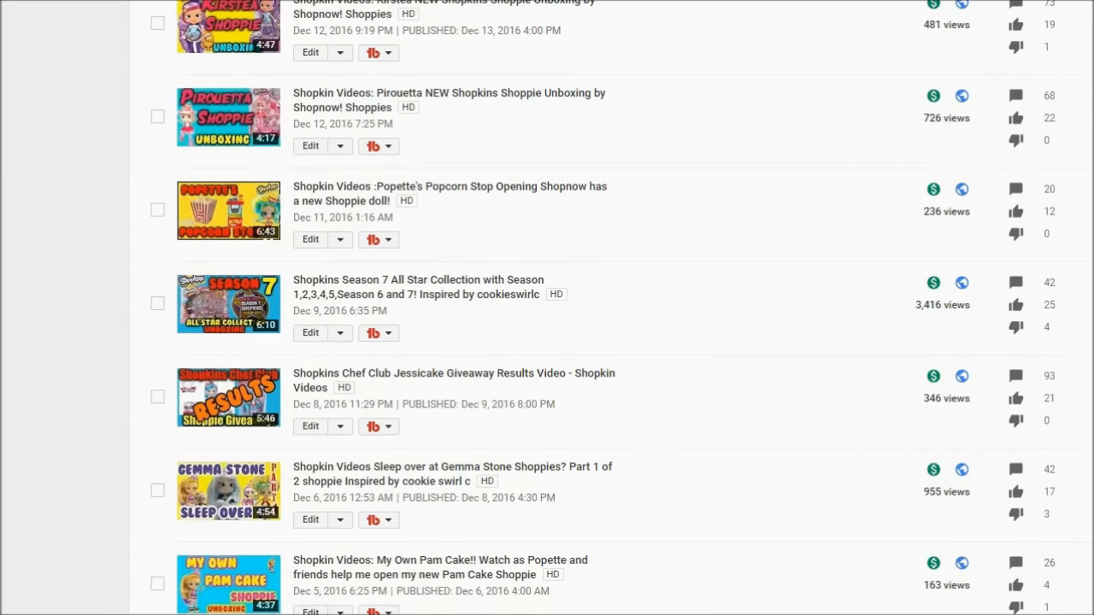
scroll(down, 3)
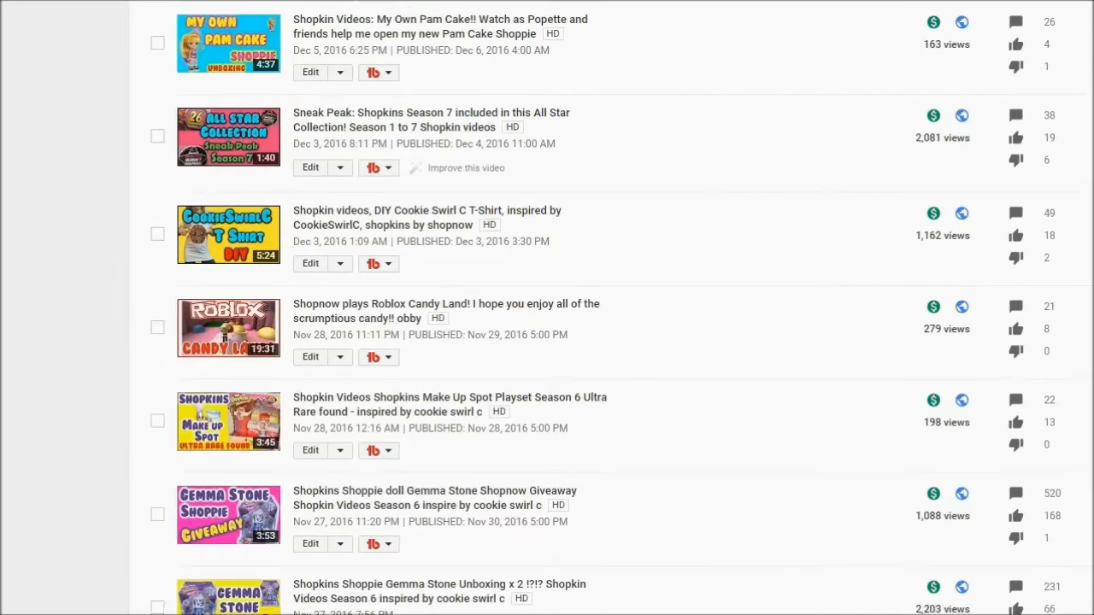
scroll(down, 3)
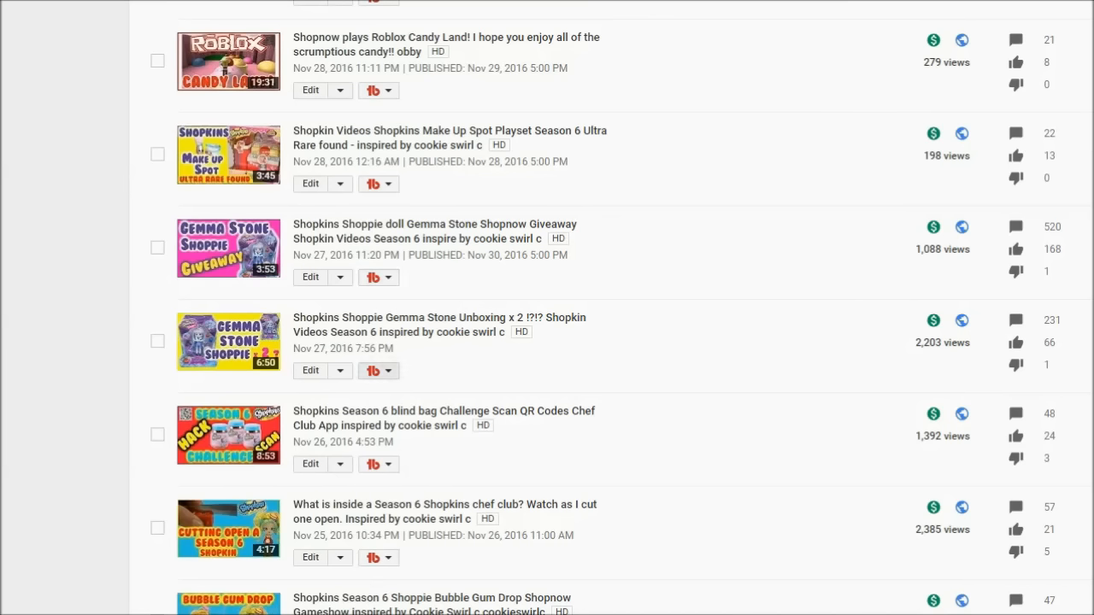
click(387, 369)
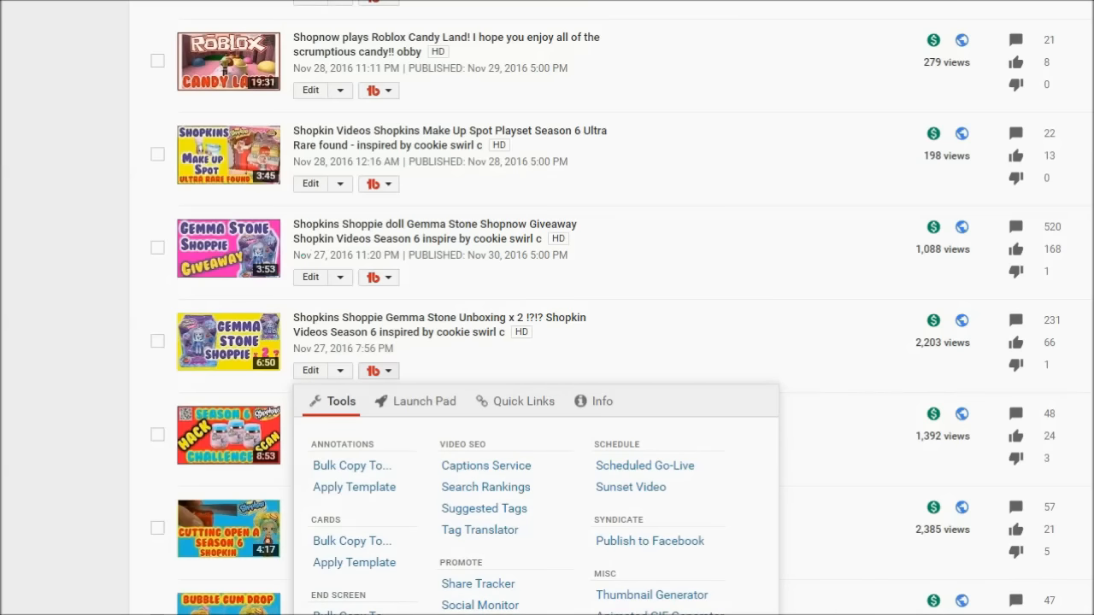
scroll(down, 3)
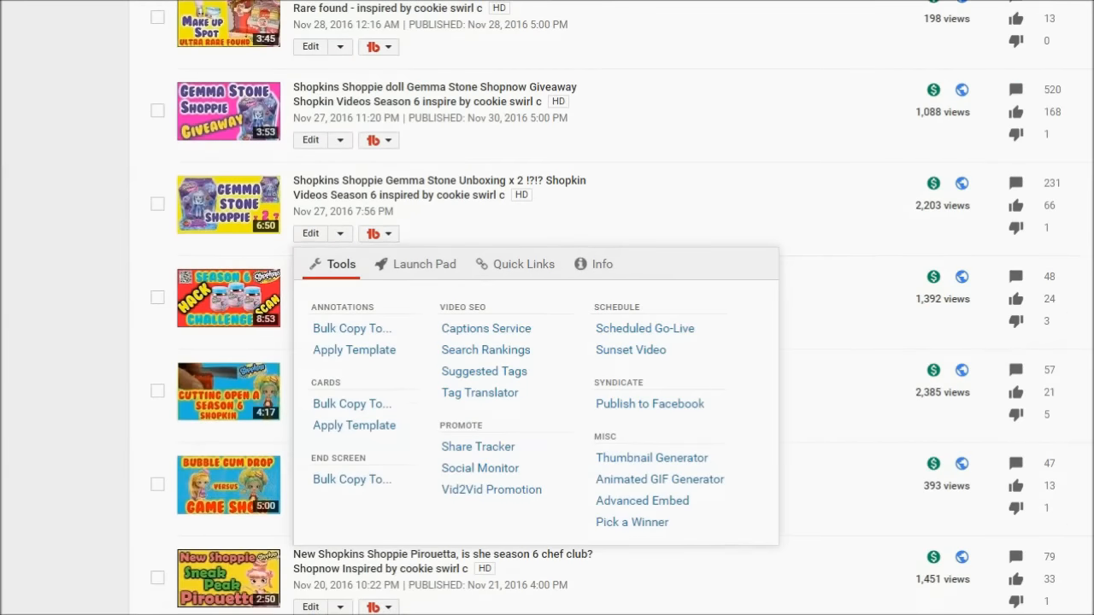
click(633, 523)
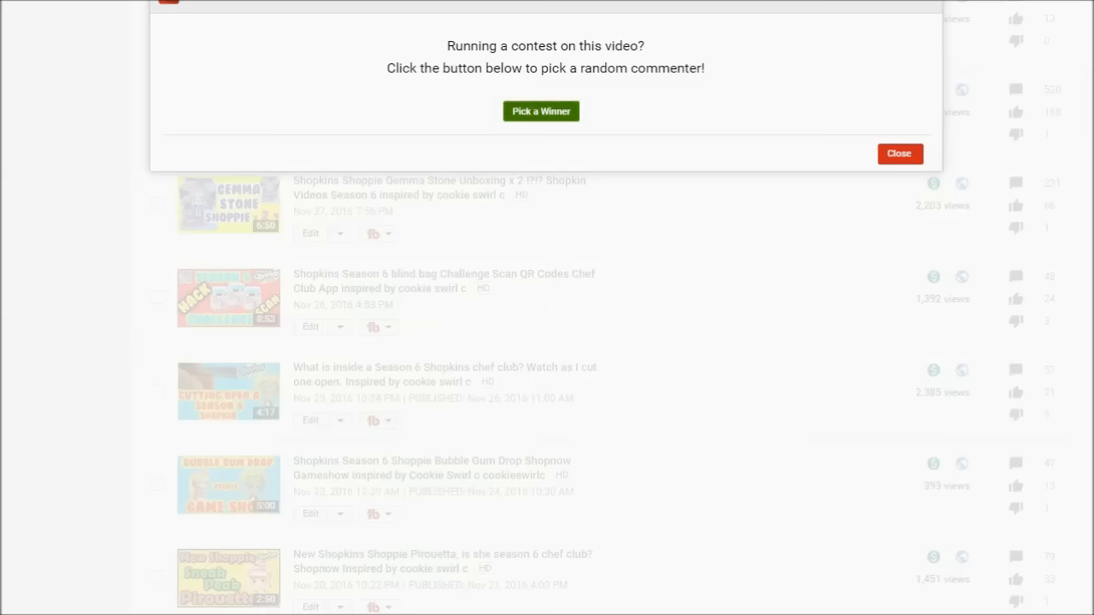
Draw Sweeties Surprise Party, redraw to Breyer Horses, highlight their comments, and start another draw
click(540, 111)
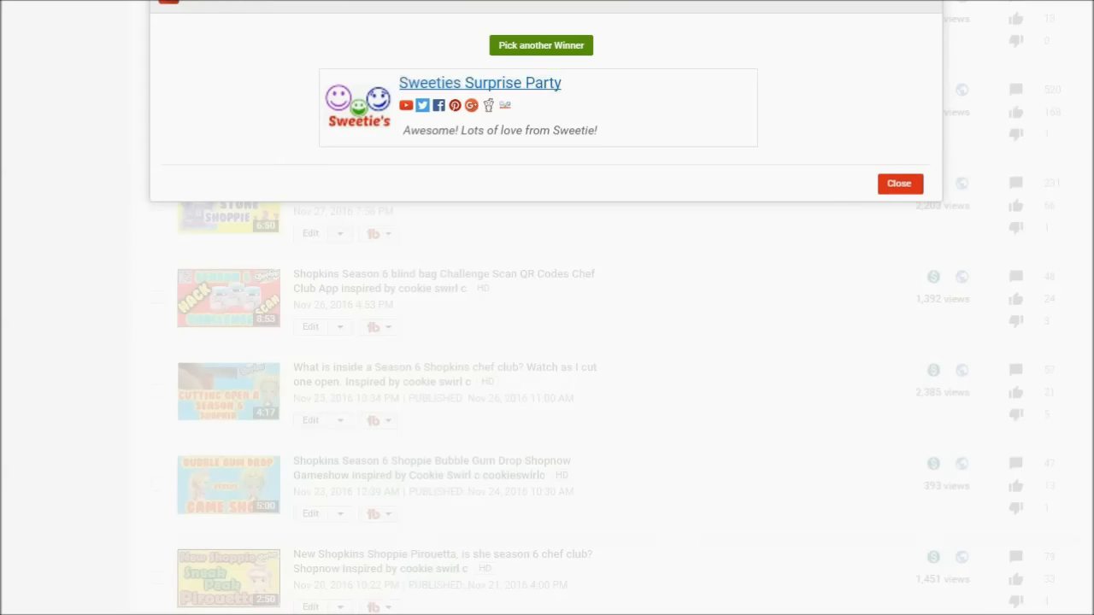
triple_click(499, 130)
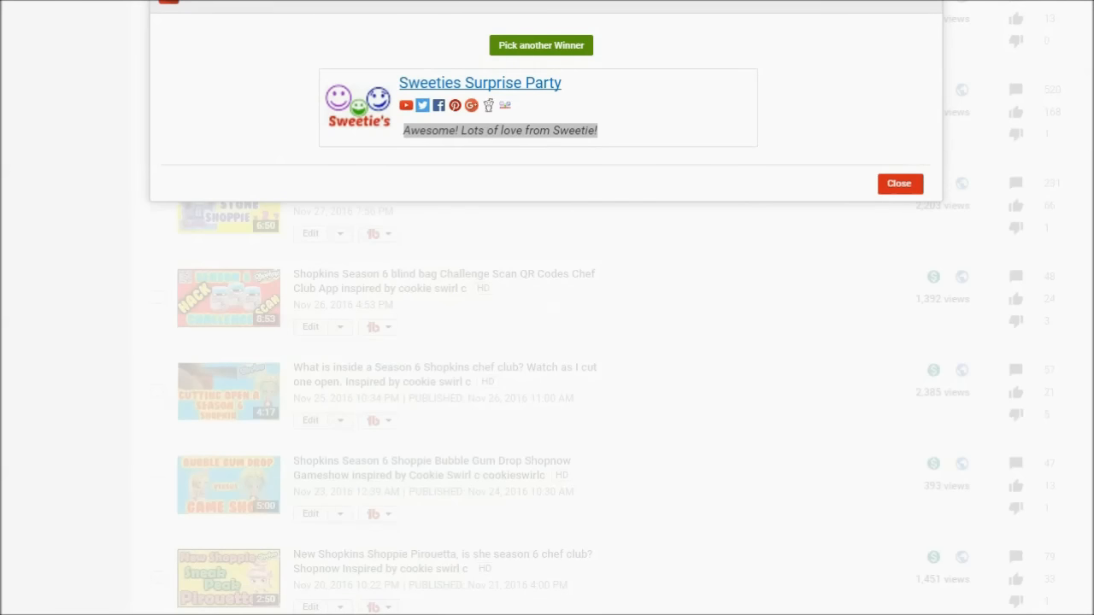
click(540, 44)
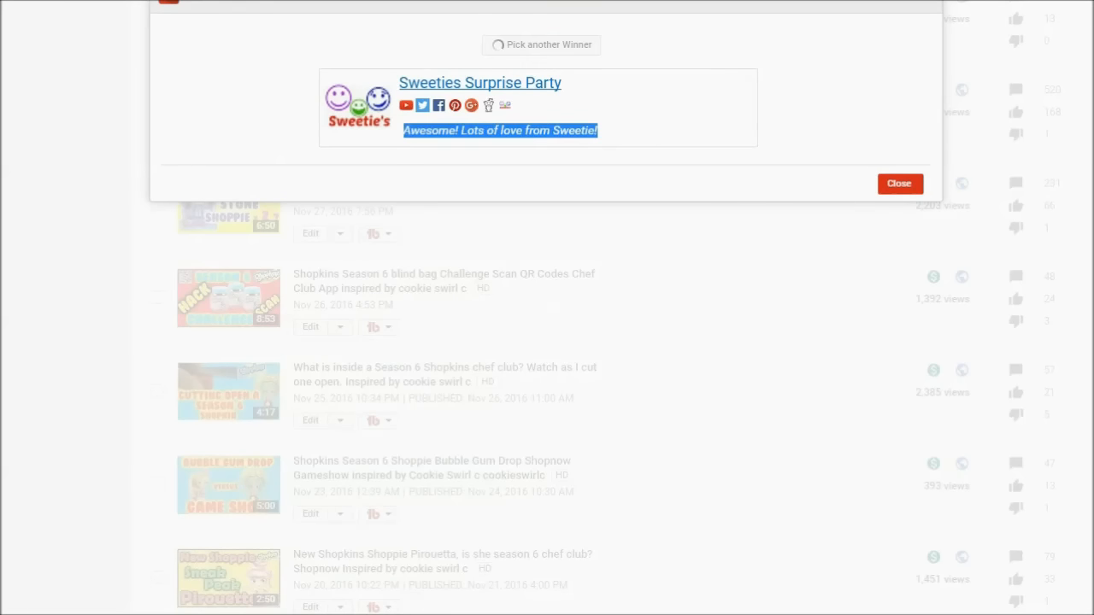
click(540, 44)
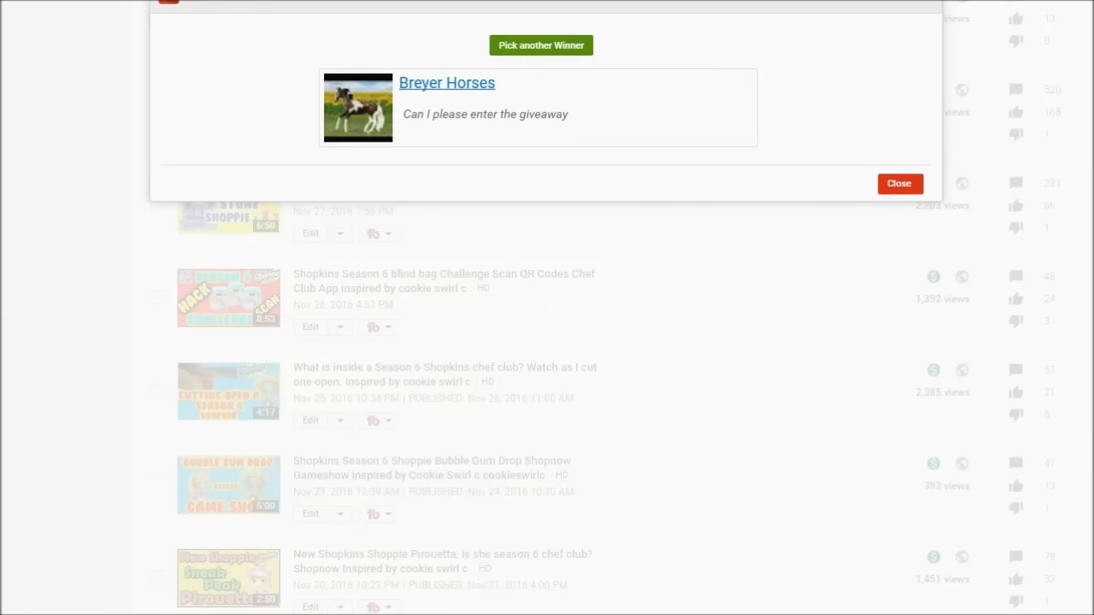
double_click(420, 82)
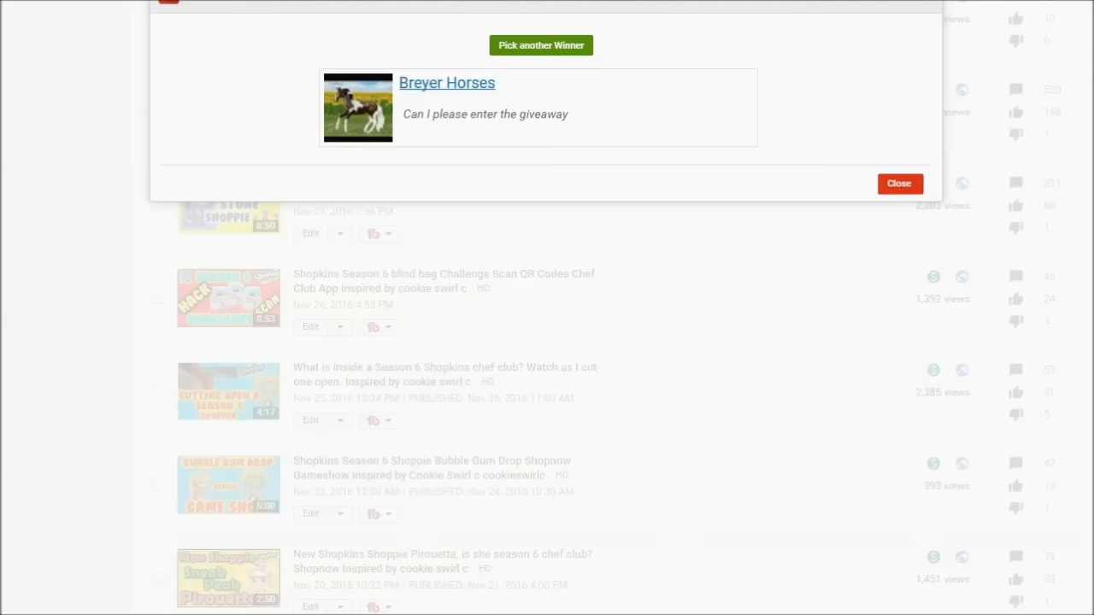
double_click(485, 113)
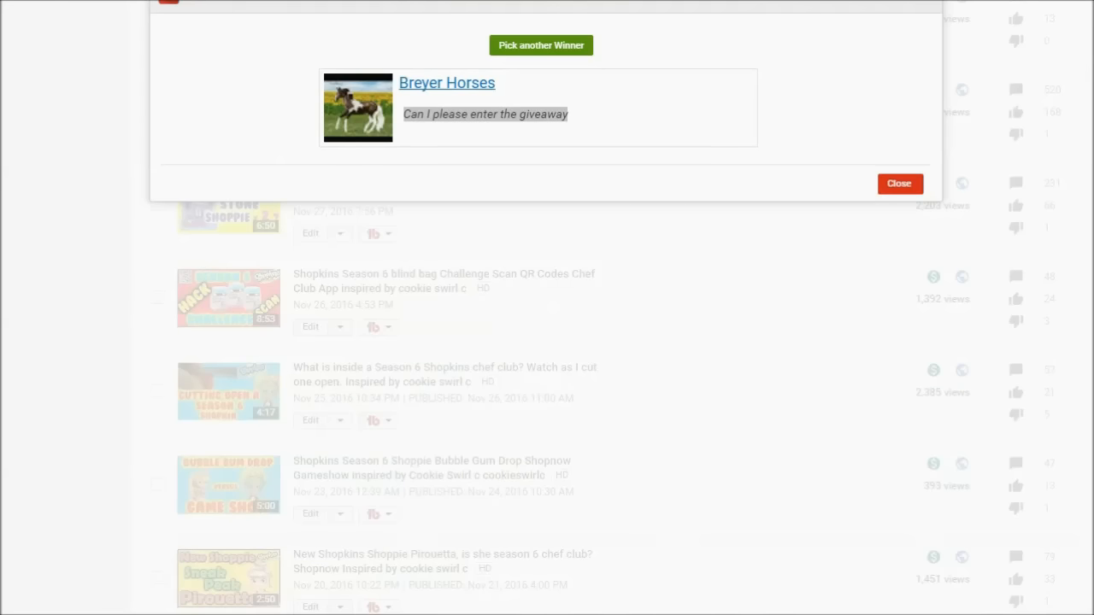
click(540, 45)
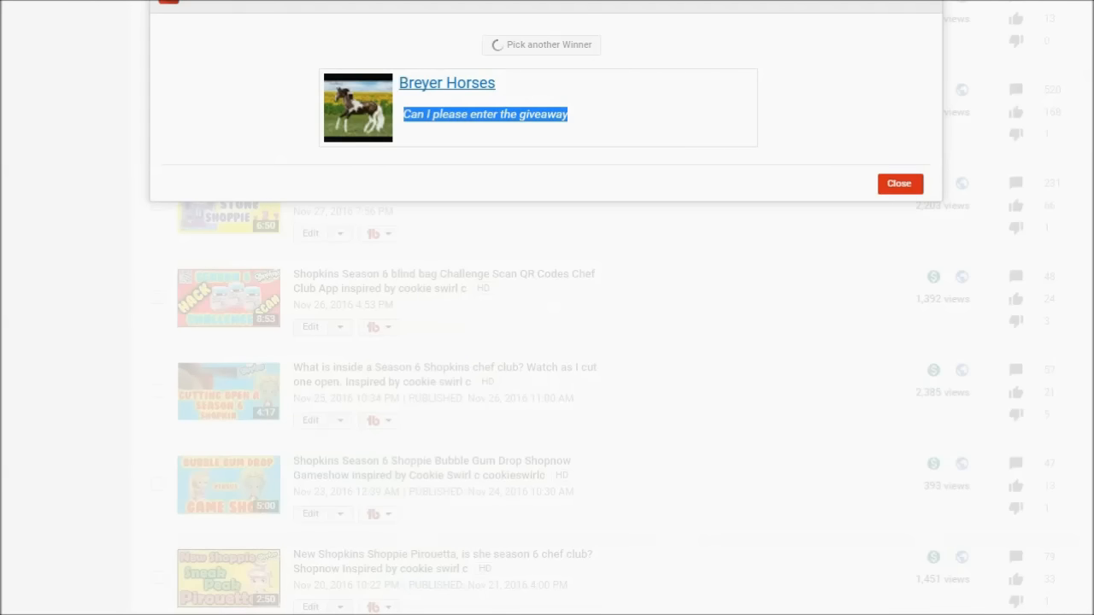
click(540, 45)
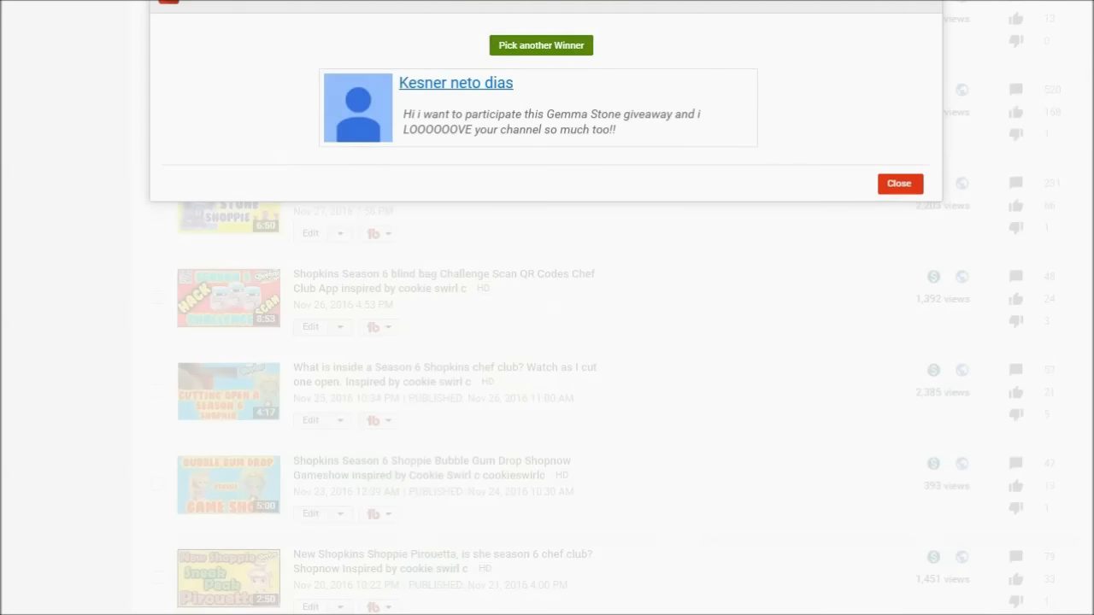
double_click(454, 82)
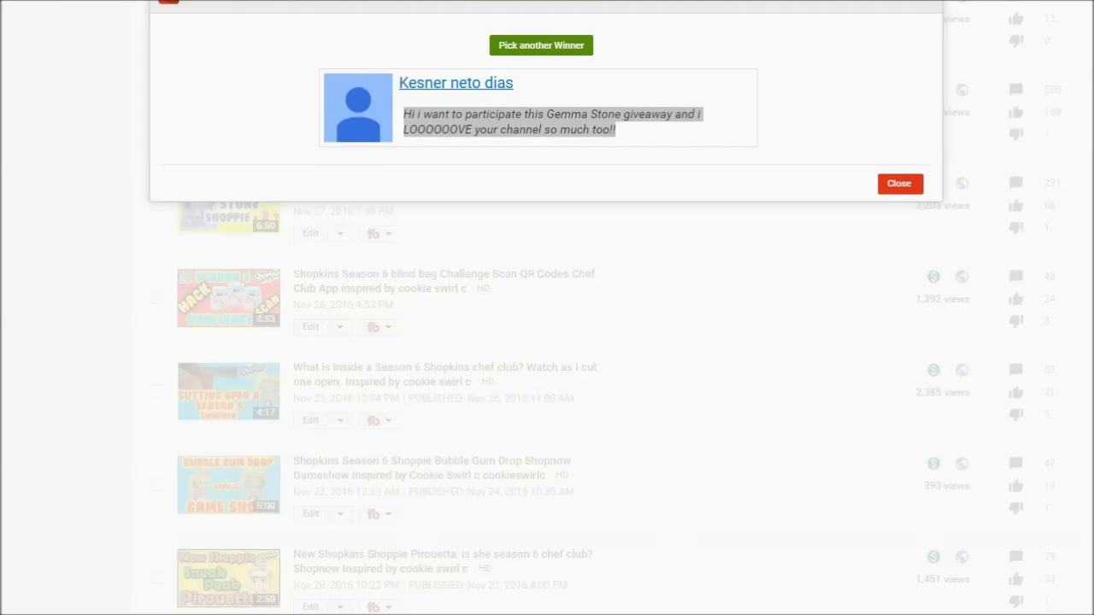
click(540, 44)
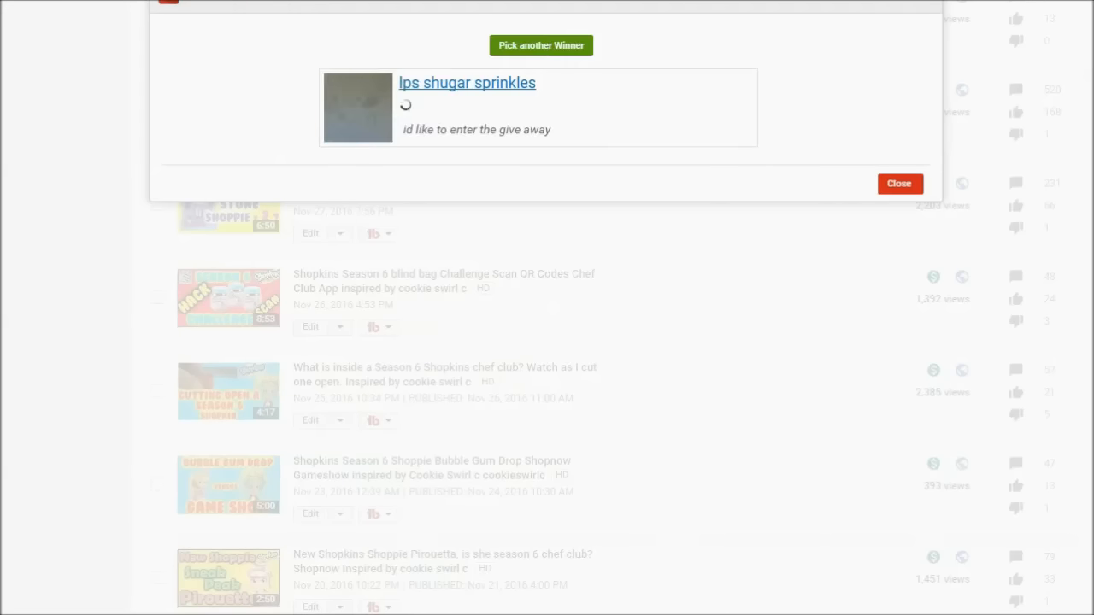
double_click(467, 82)
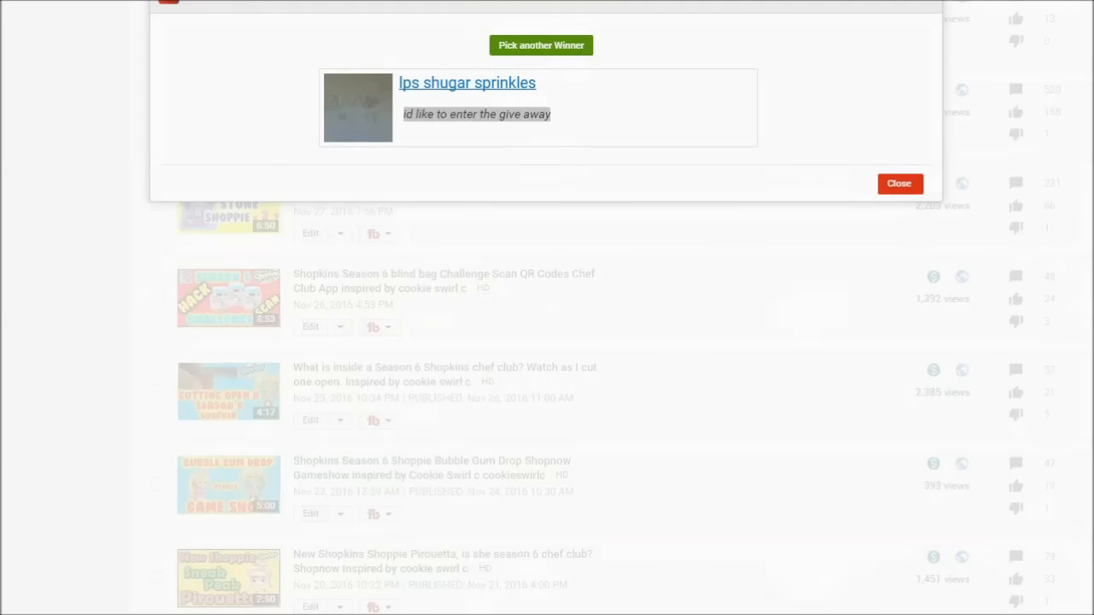
click(541, 45)
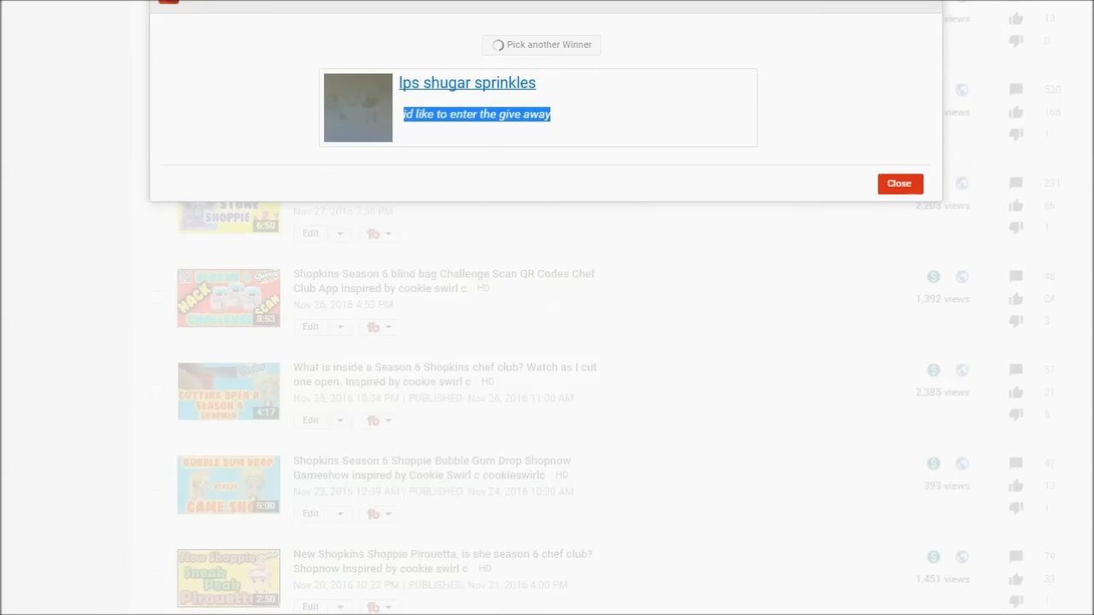
click(540, 44)
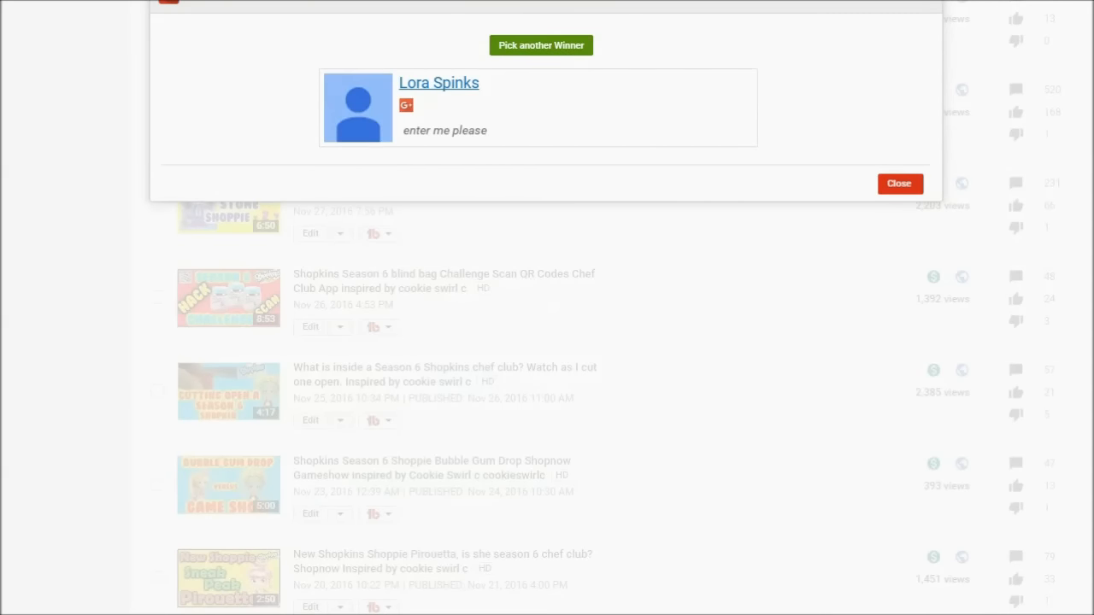
double_click(438, 82)
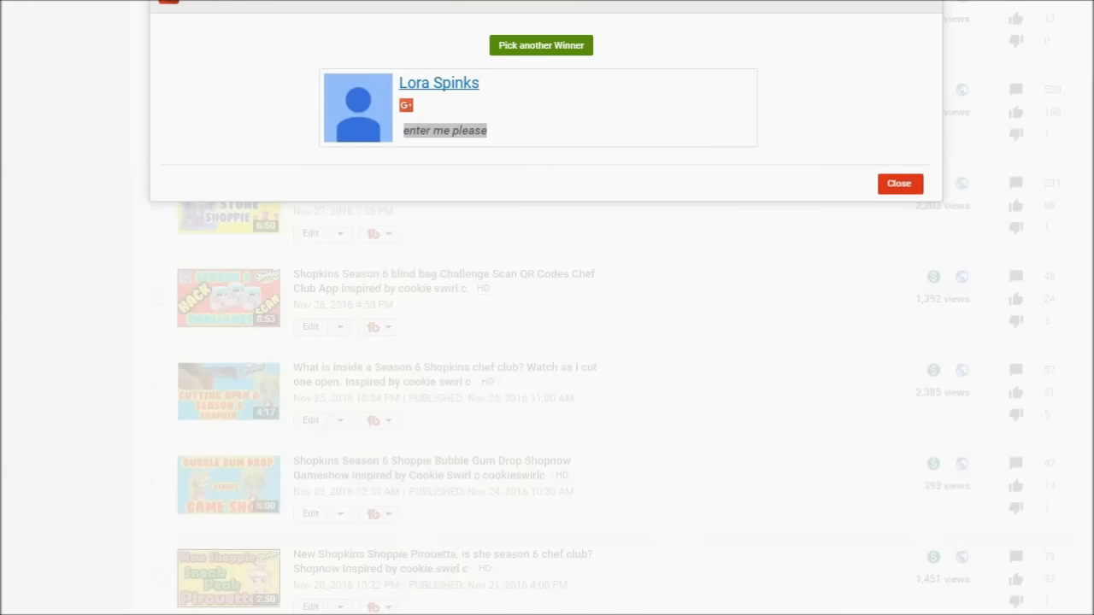
Close the picker, reopen Pick a Winner for the Gemma Stone Shopnow Giveaway video, and start a draw
click(899, 183)
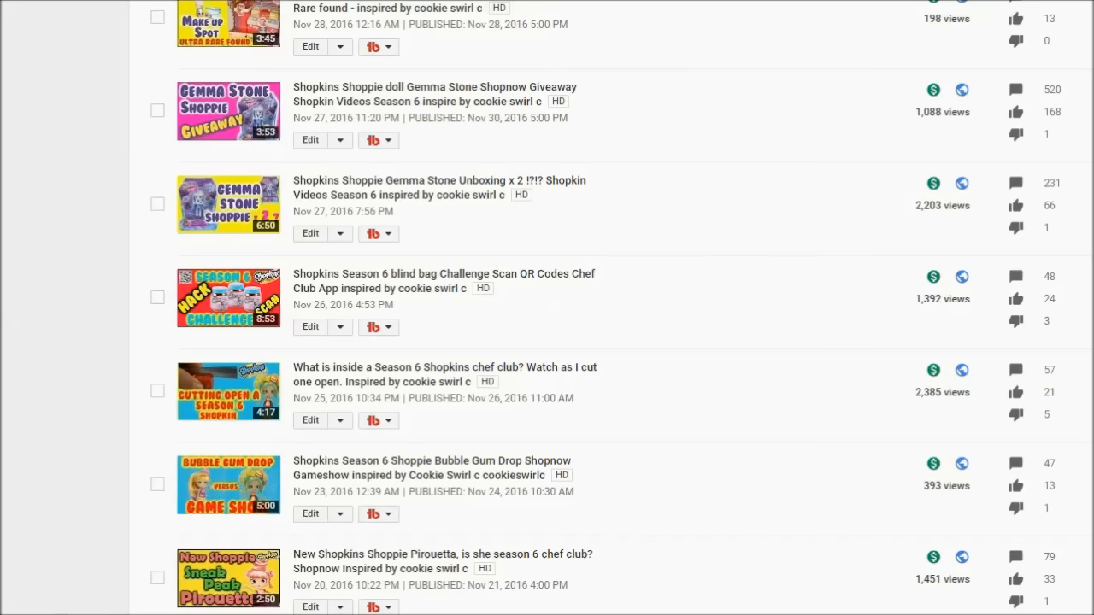
scroll(up, 3)
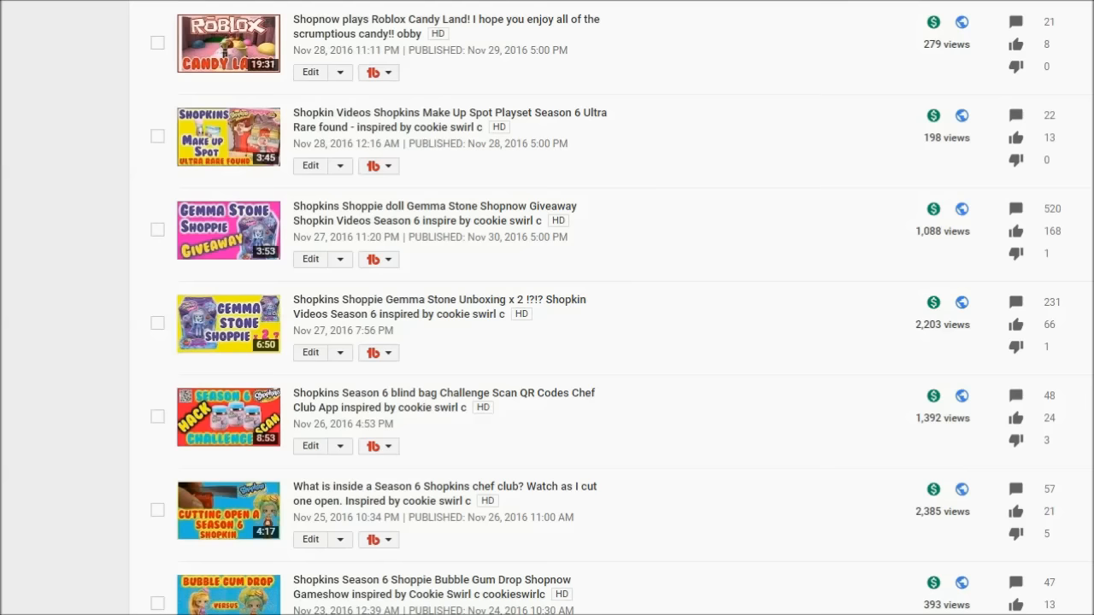
click(373, 260)
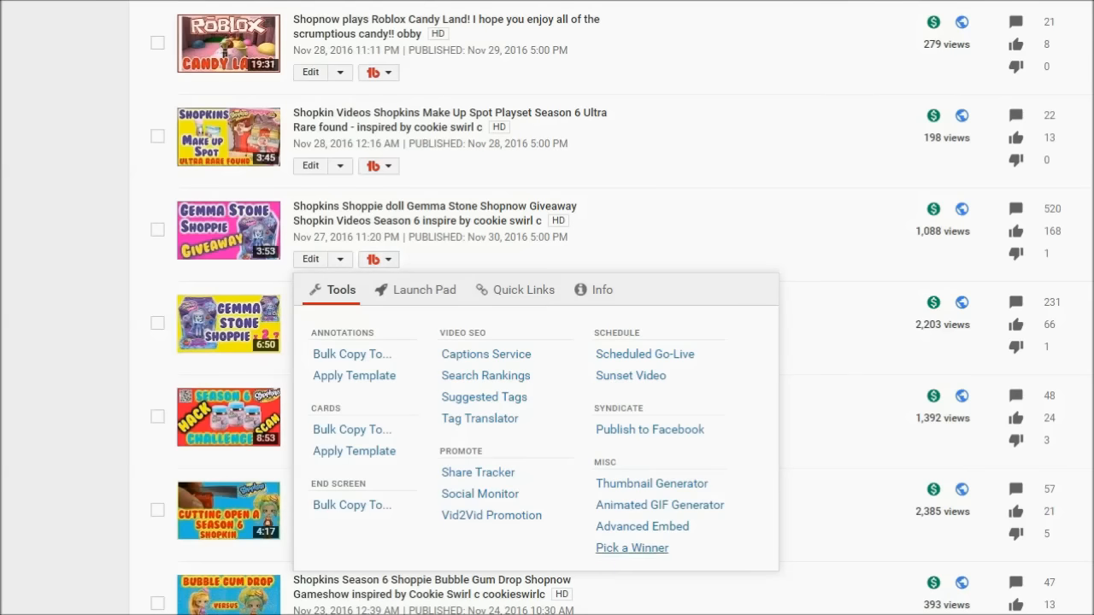
click(631, 547)
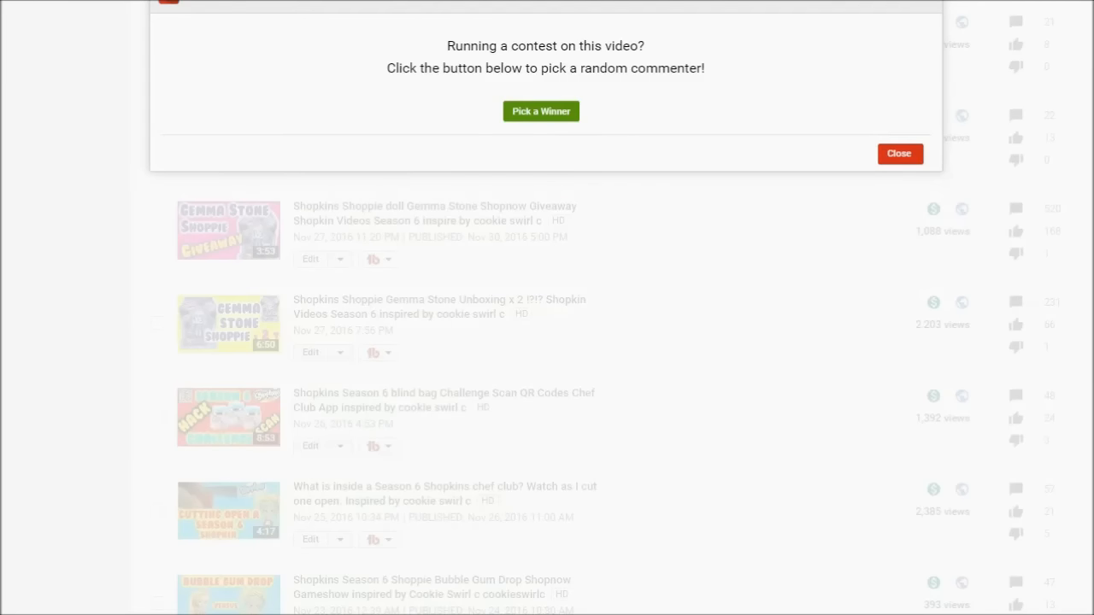
click(540, 111)
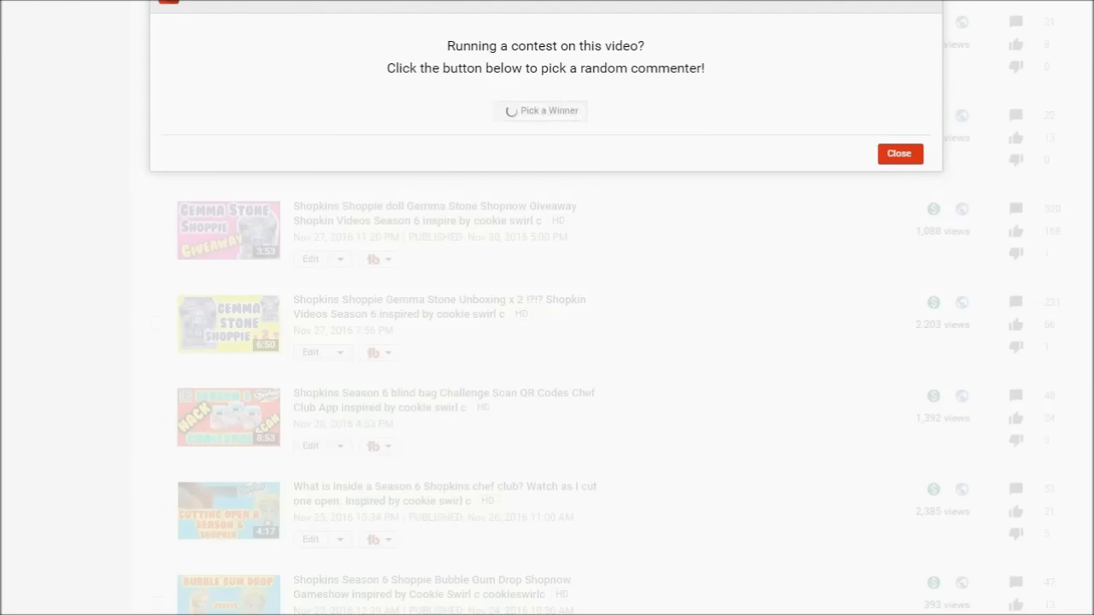
Reveal winner kookie cookie, redraw to FluffyPinkunicorn 25, and highlight each name and comment
click(540, 109)
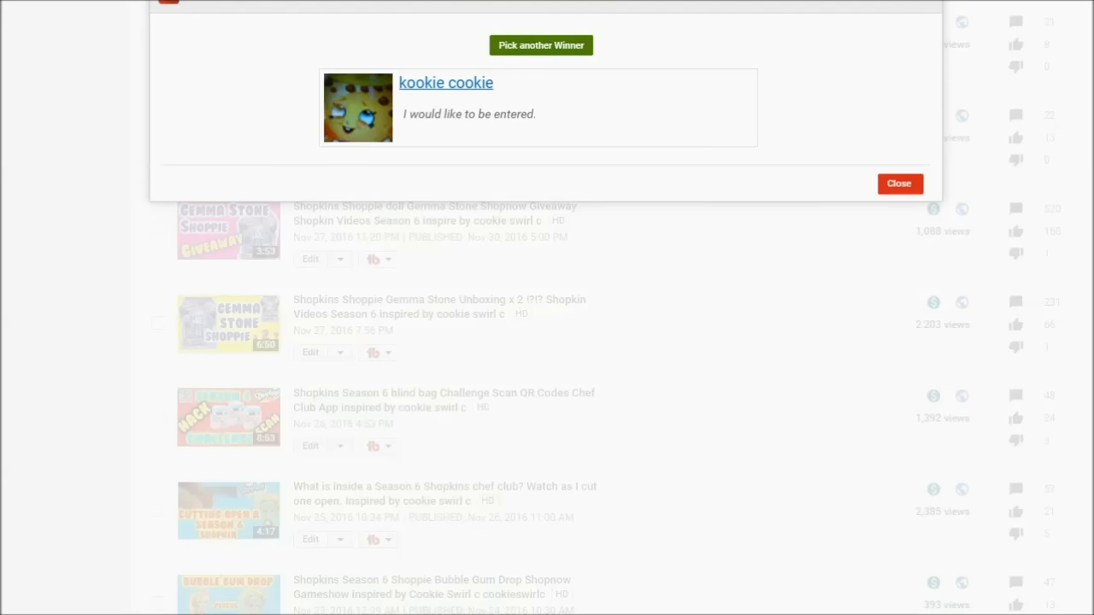
double_click(445, 82)
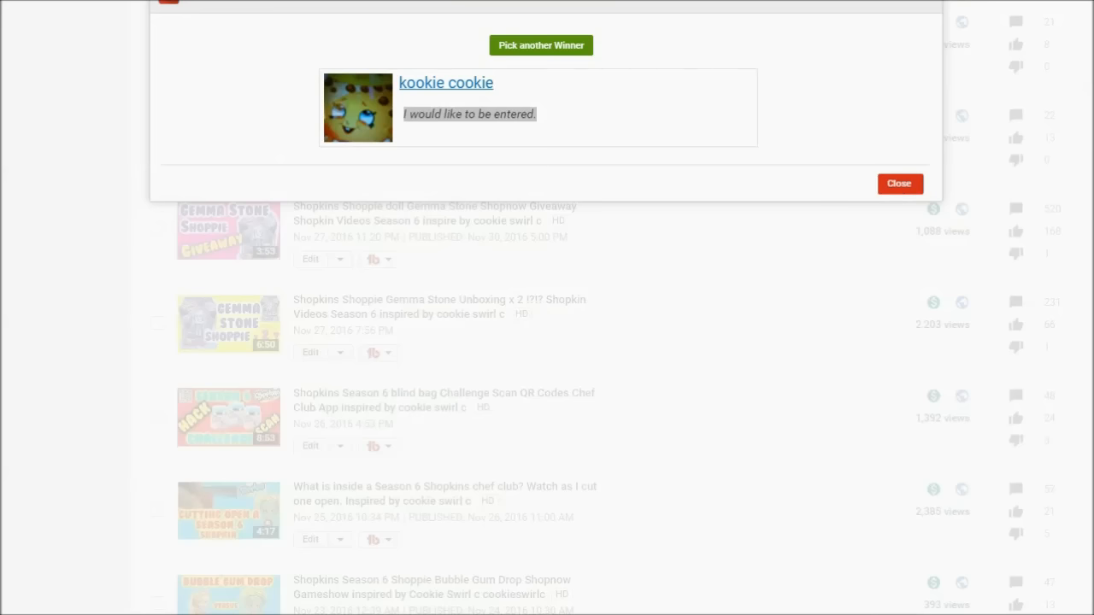
click(540, 44)
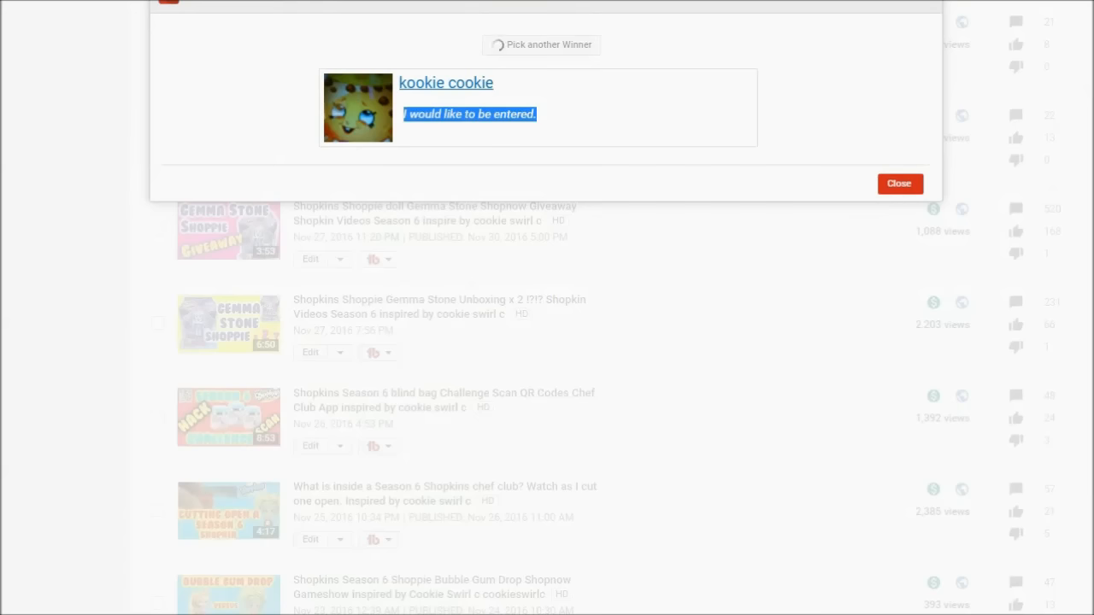
click(540, 45)
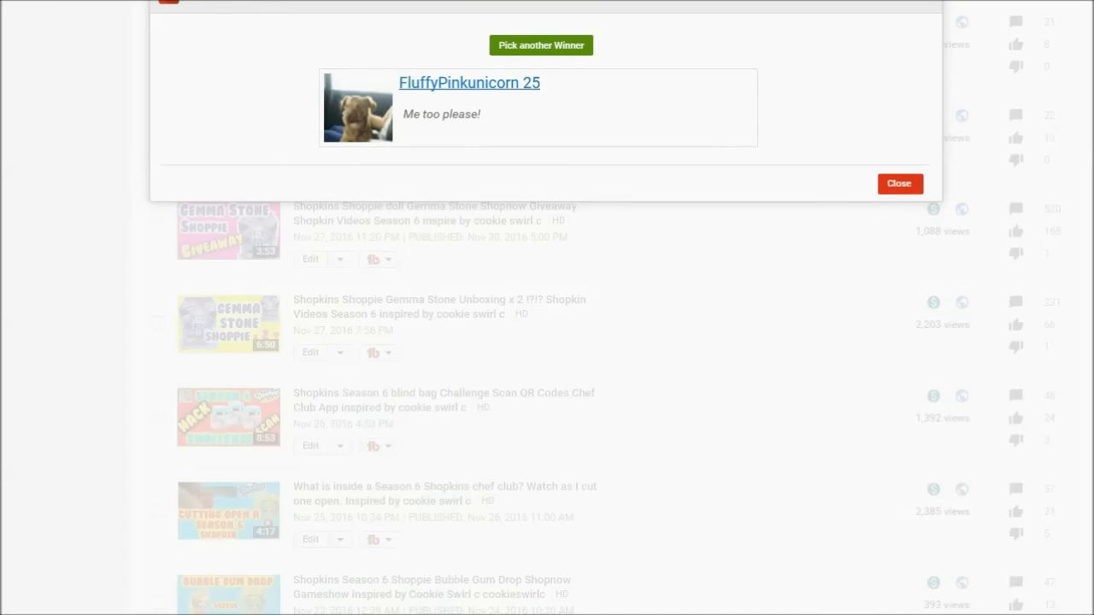
double_click(468, 82)
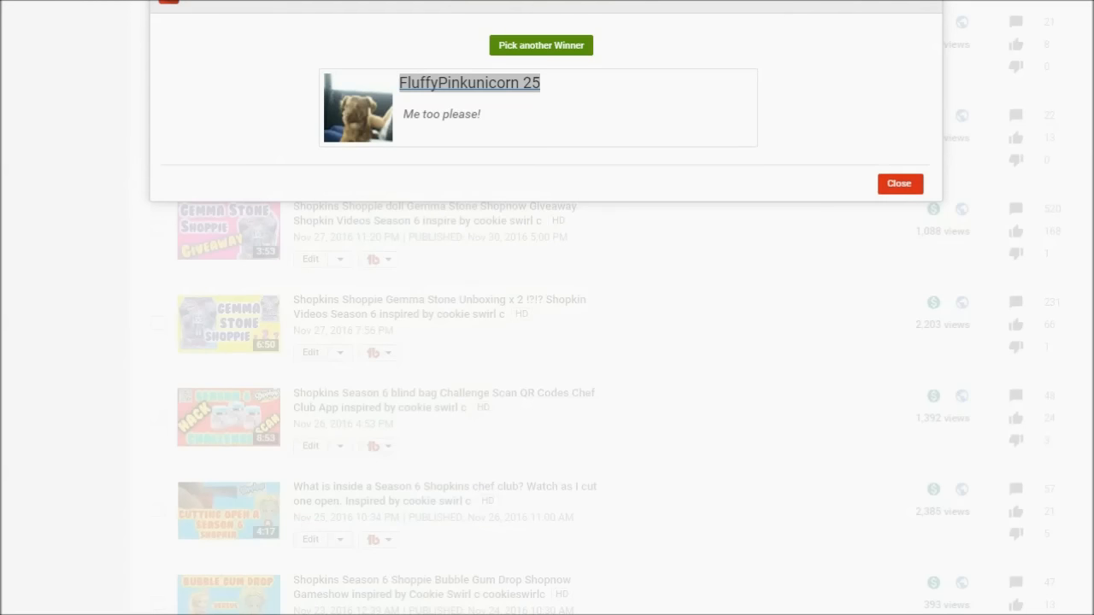
double_click(441, 113)
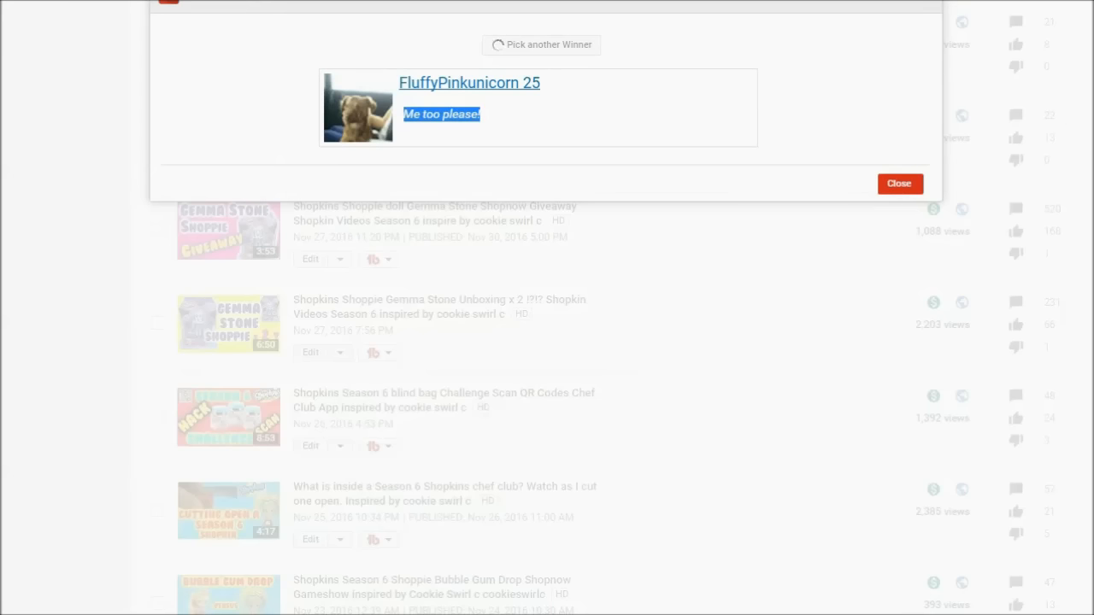
click(540, 44)
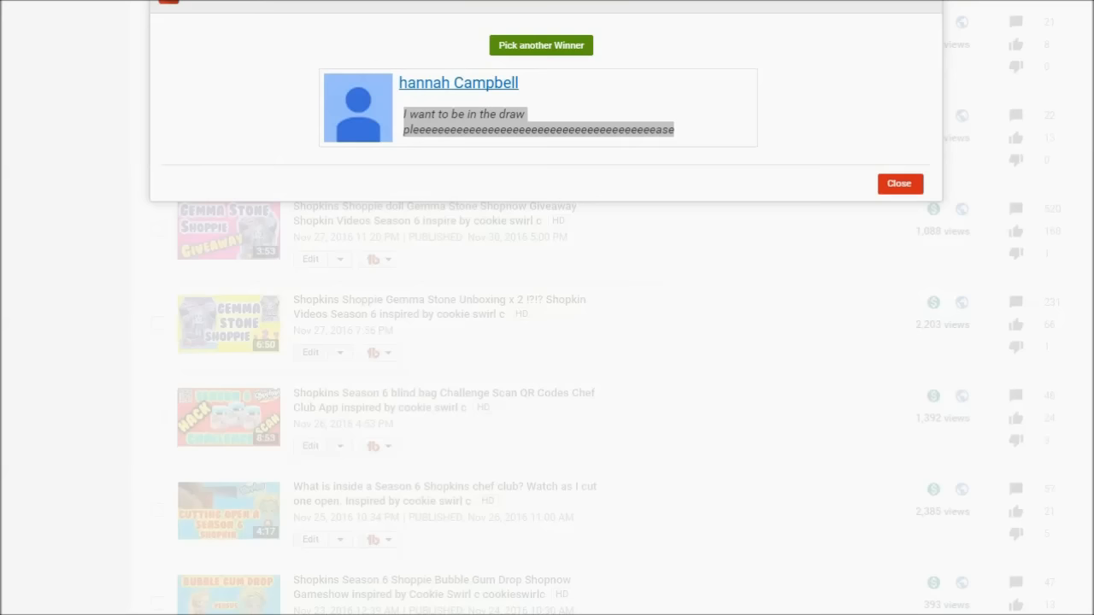
click(540, 44)
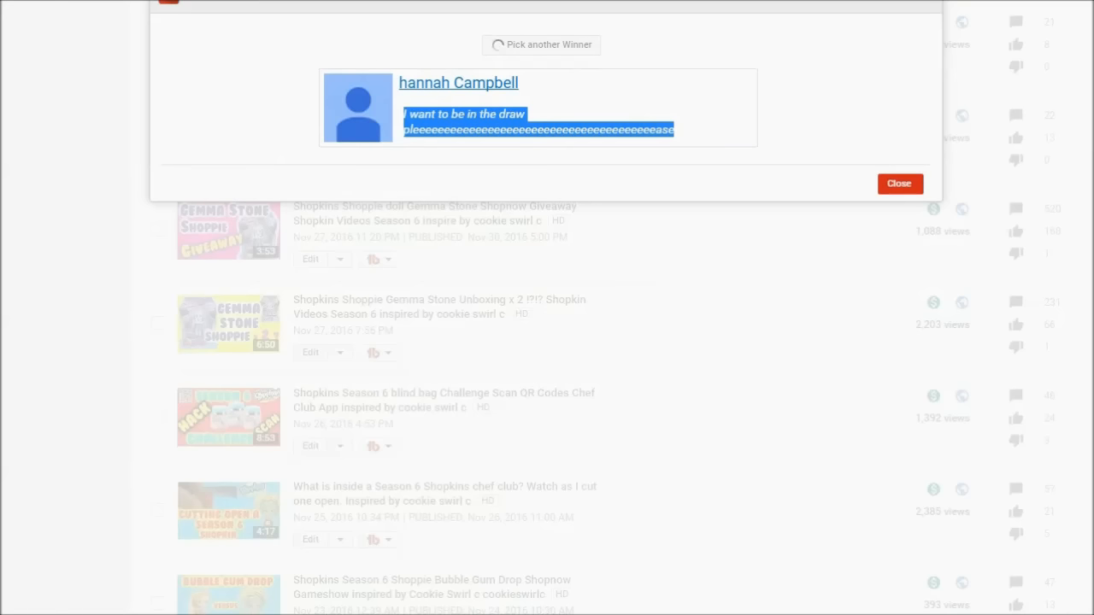
click(540, 44)
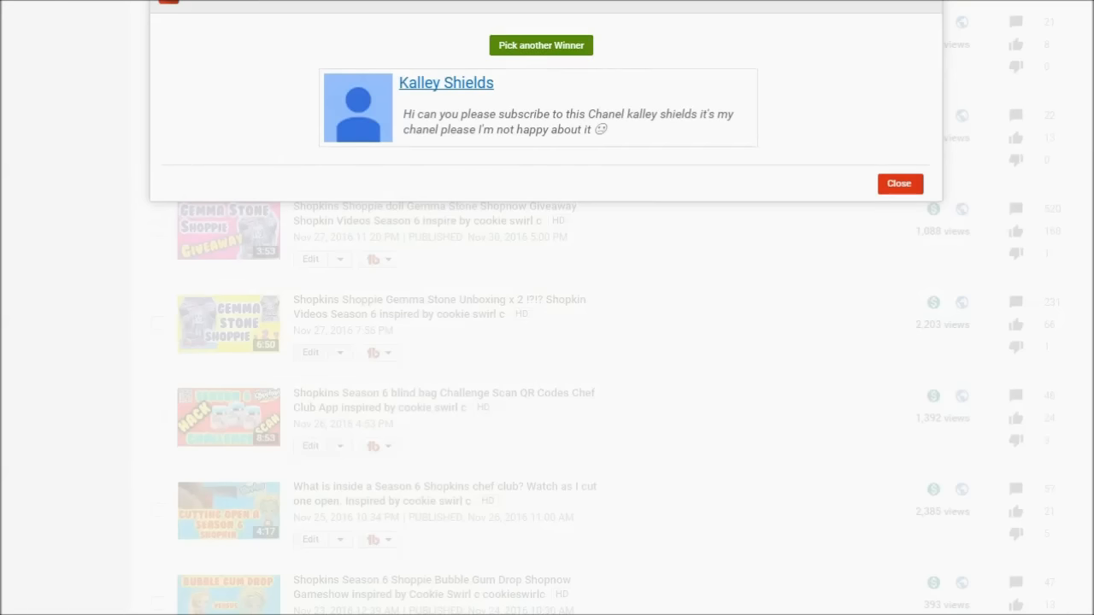
double_click(444, 82)
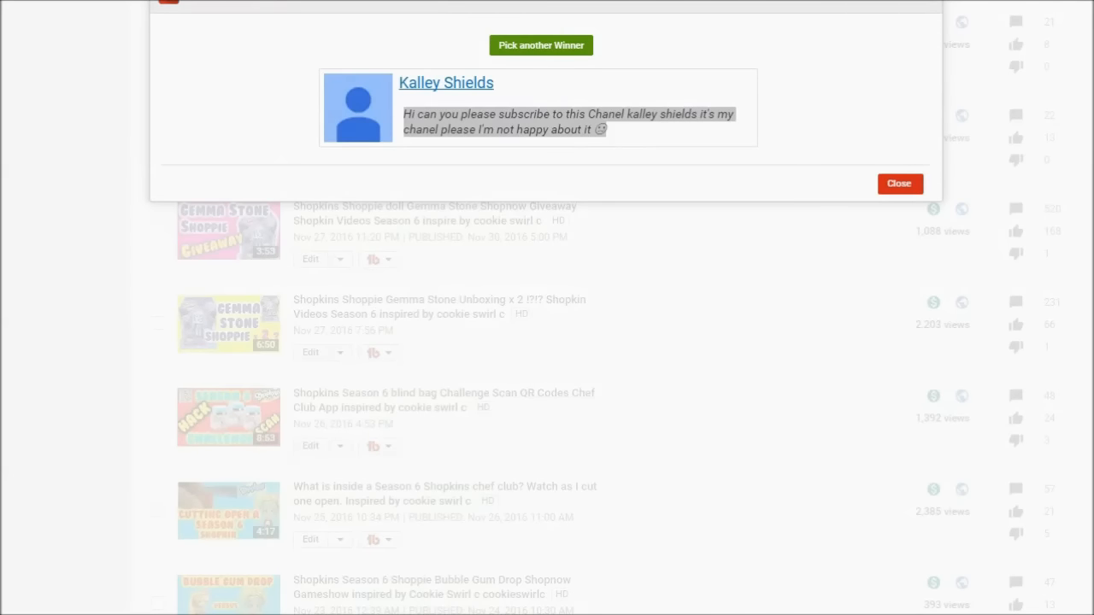
Redraw to The Emma Show, highlight the name and comment, and start another draw
click(540, 44)
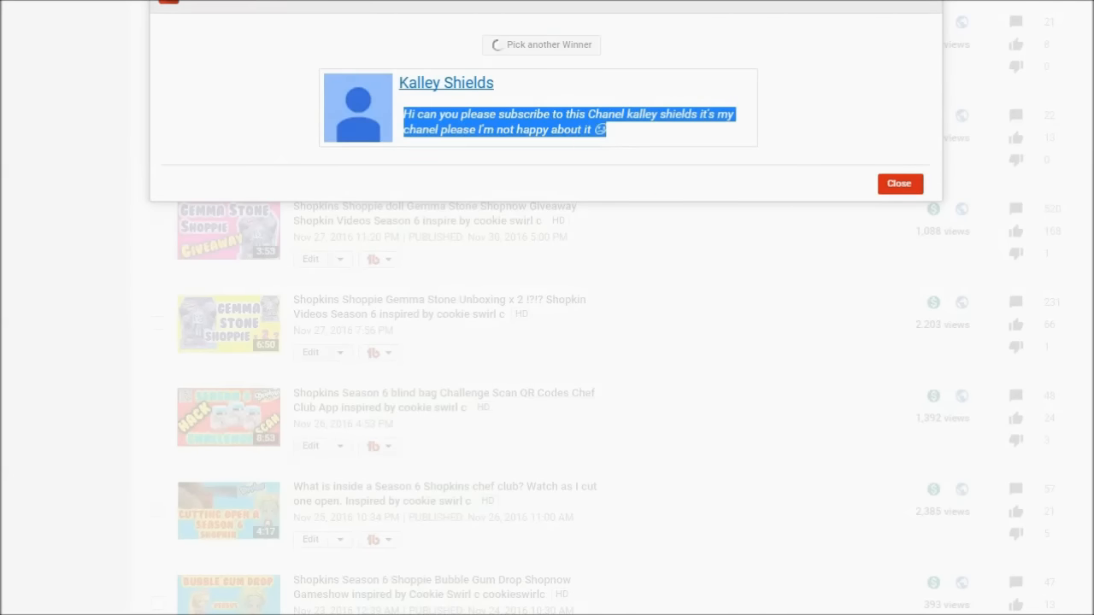
click(540, 45)
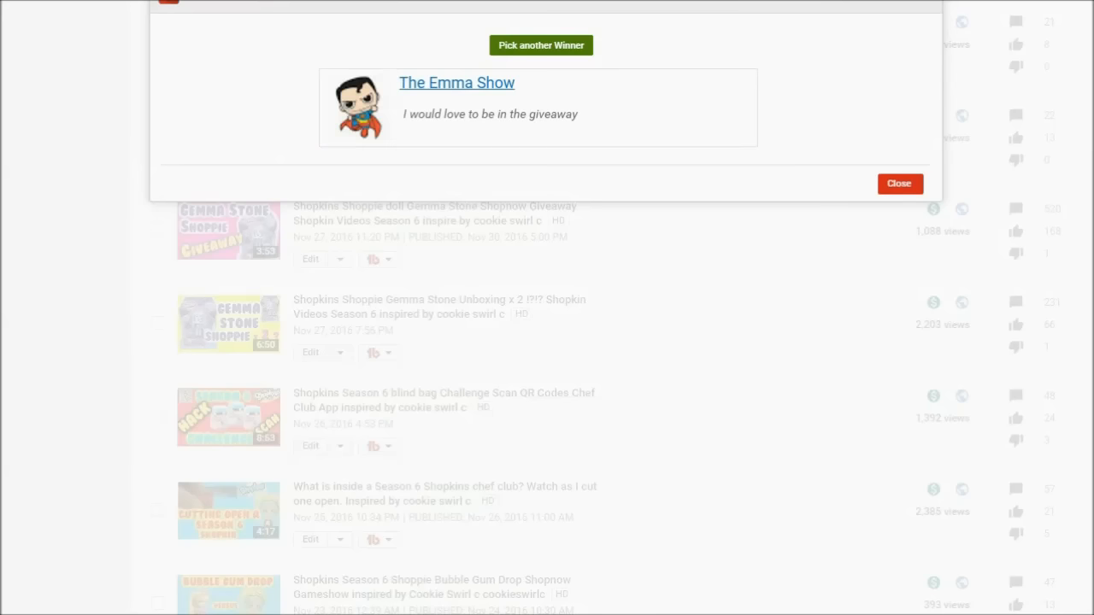
double_click(456, 83)
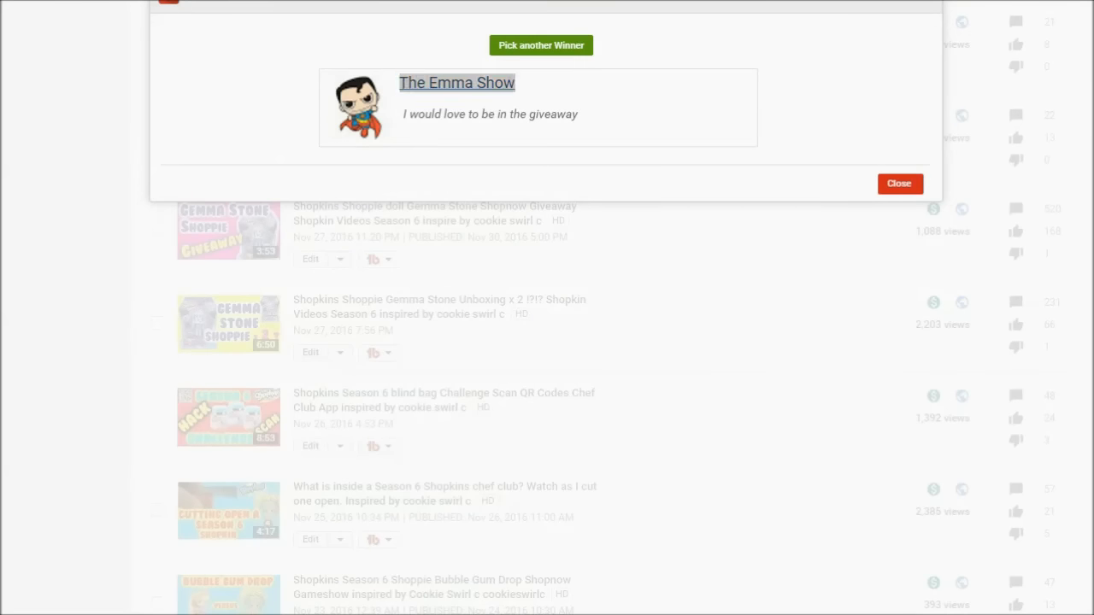
double_click(489, 113)
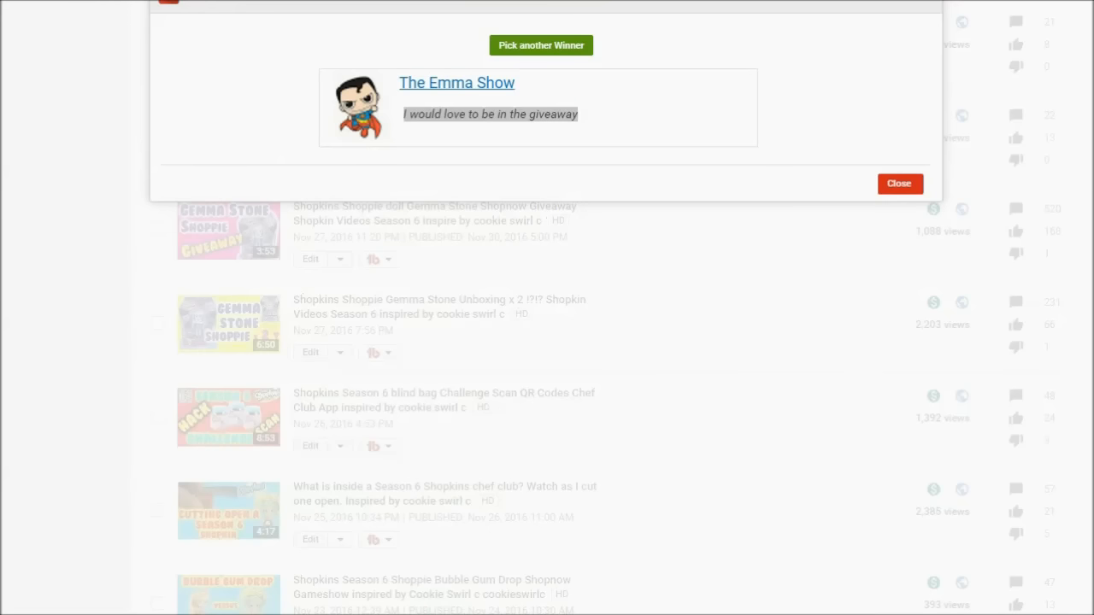
click(541, 45)
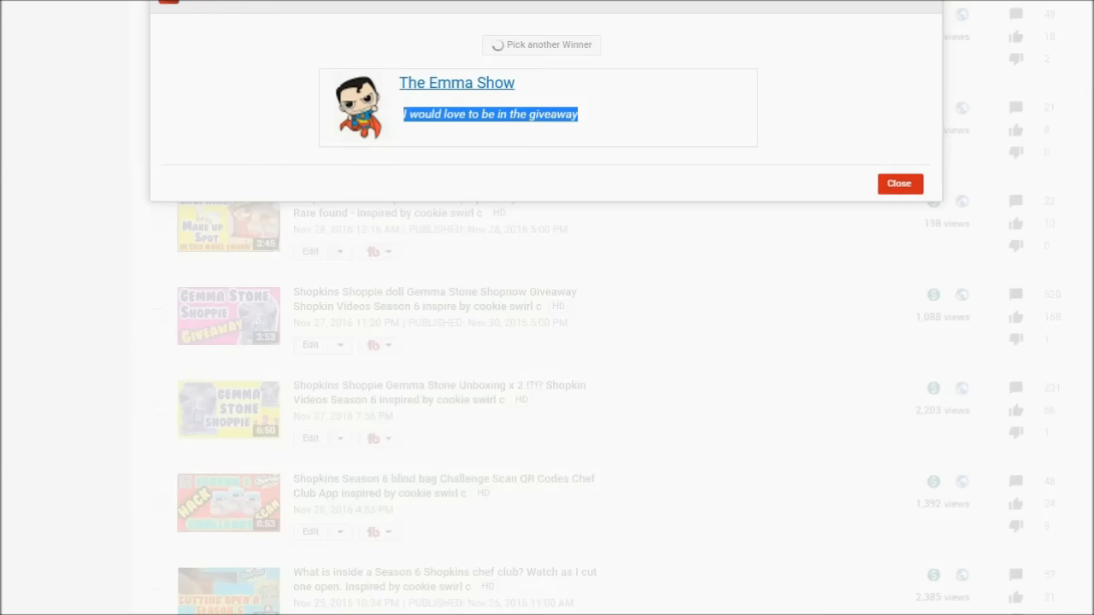
click(540, 45)
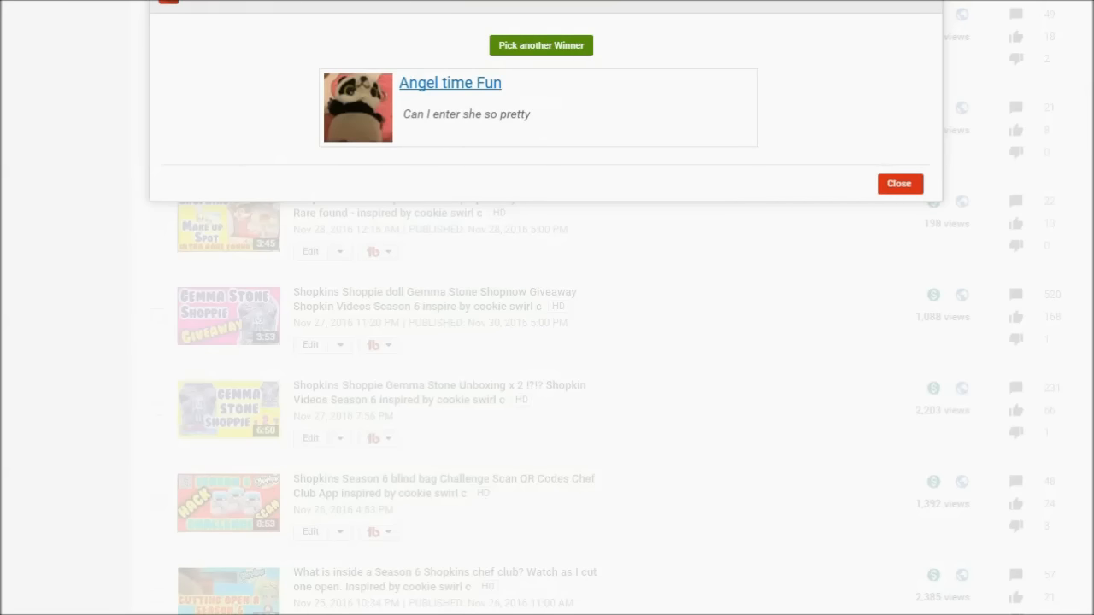
double_click(449, 82)
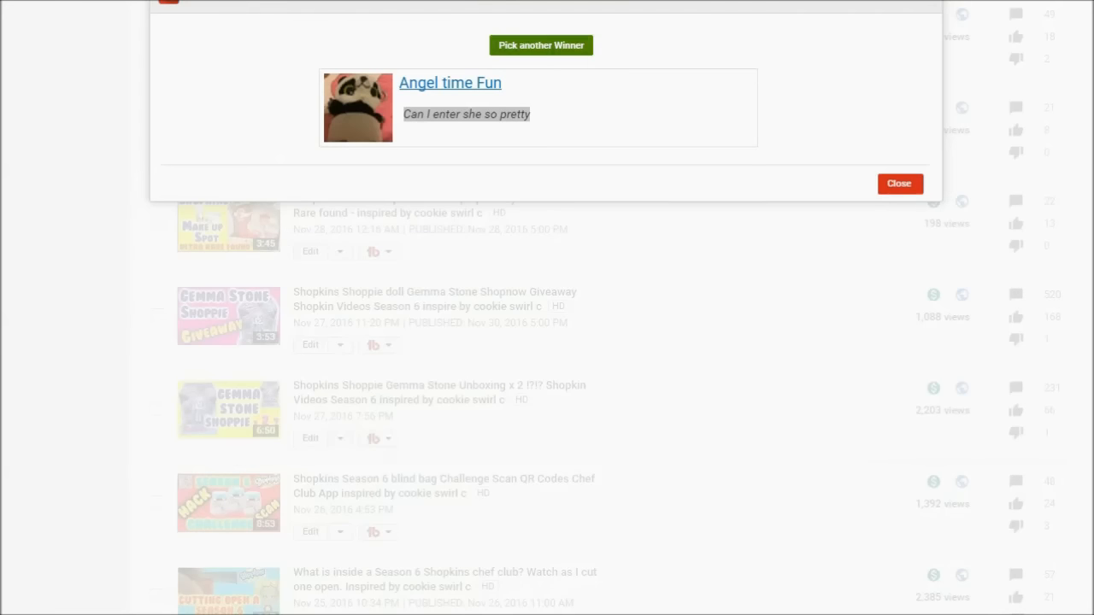
click(540, 45)
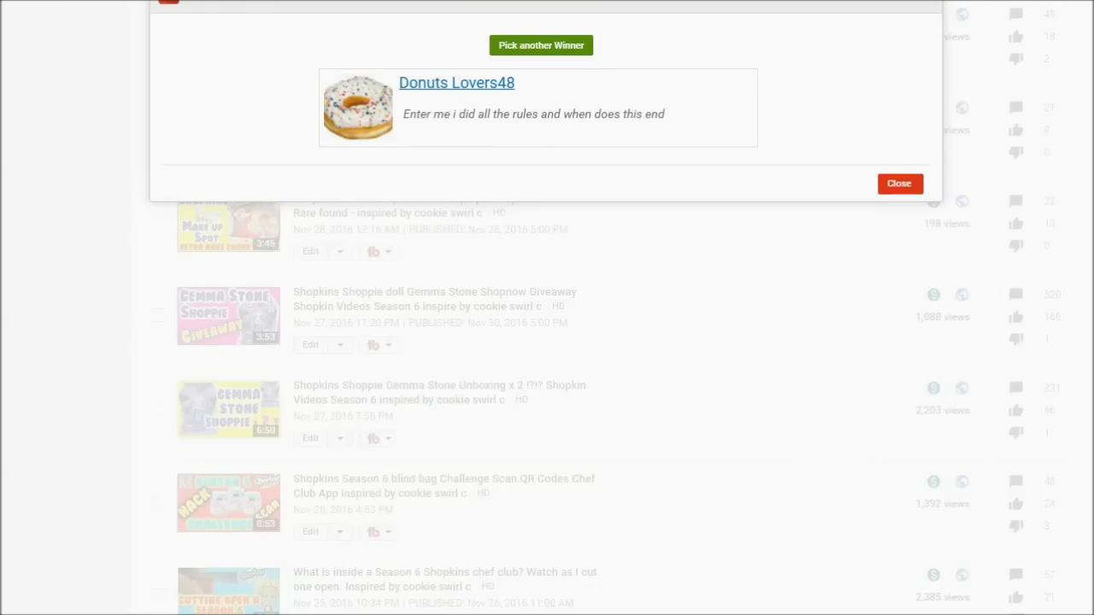
double_click(457, 82)
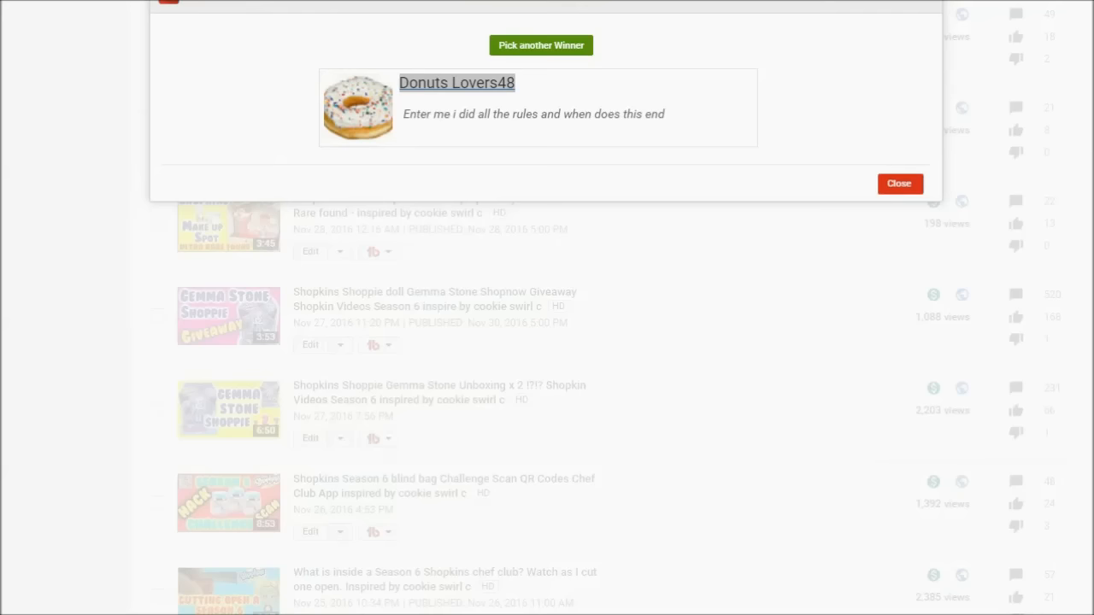
triple_click(534, 112)
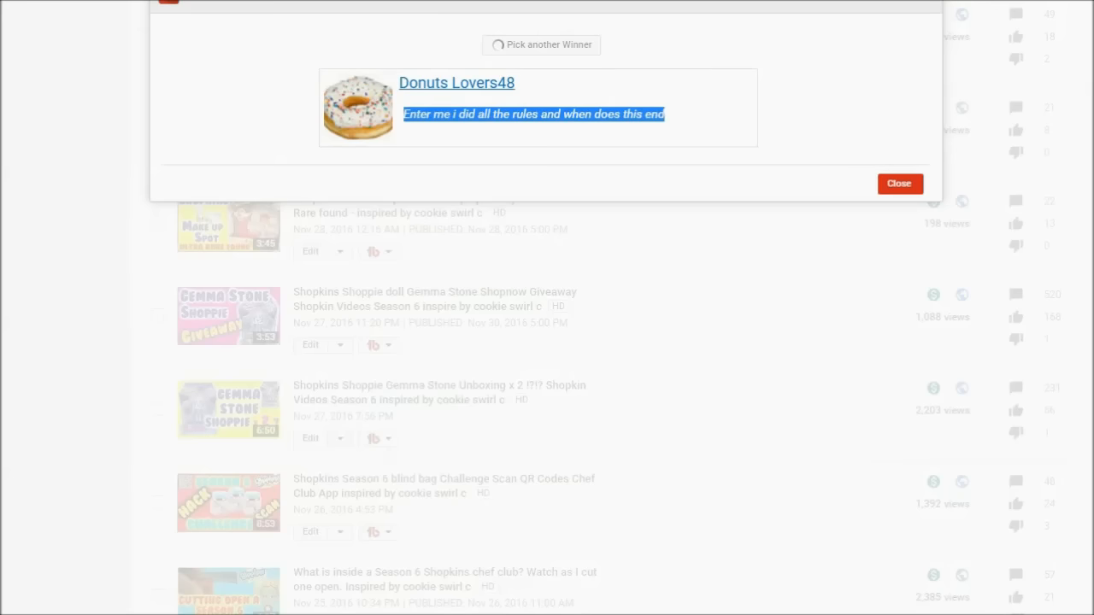
click(540, 44)
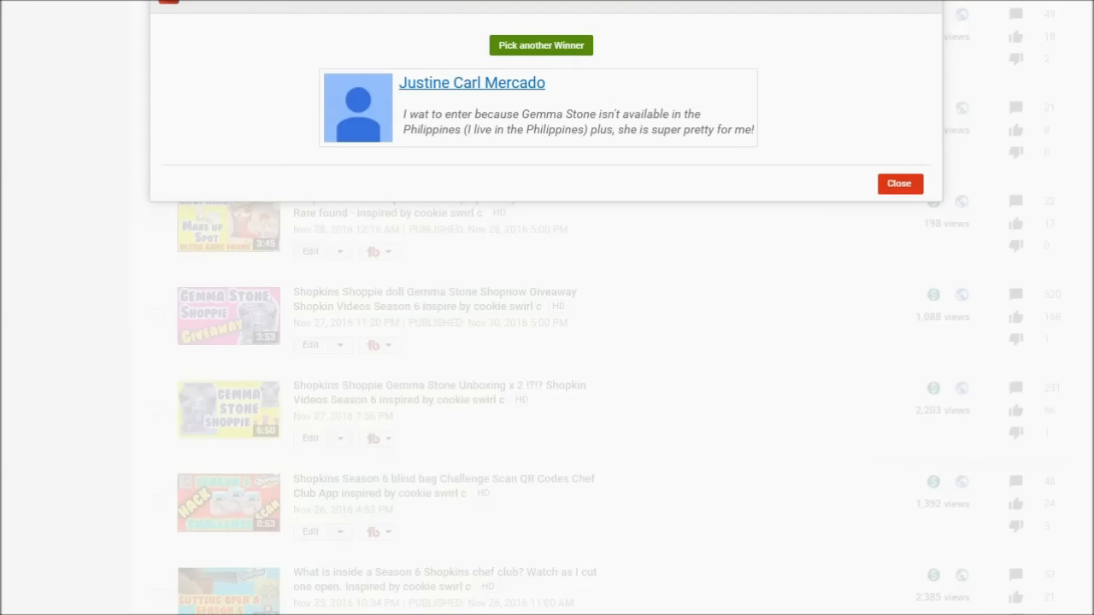
double_click(472, 82)
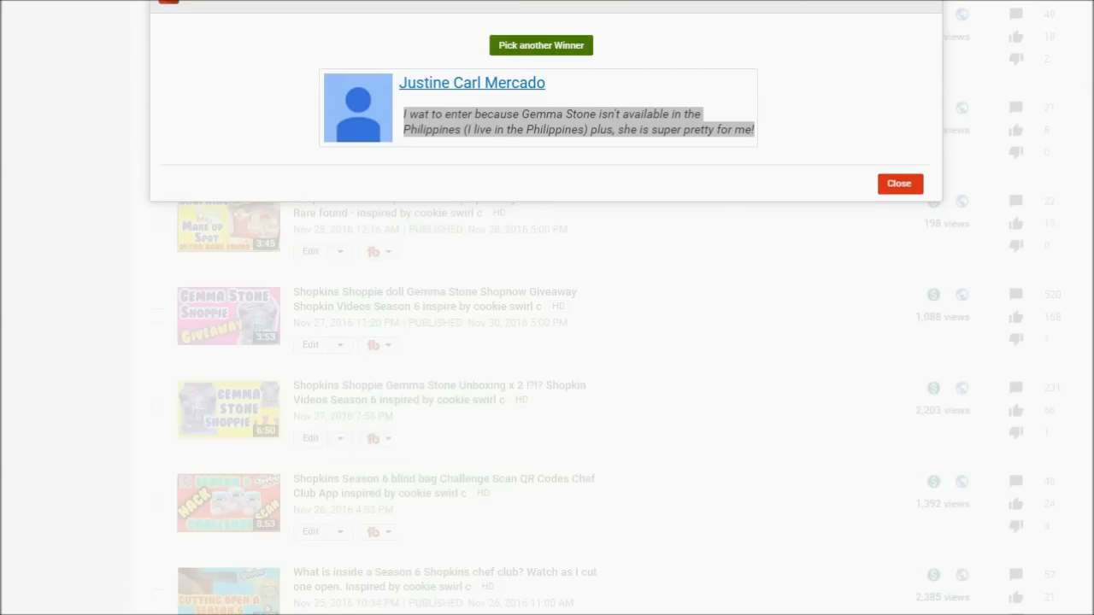
click(541, 44)
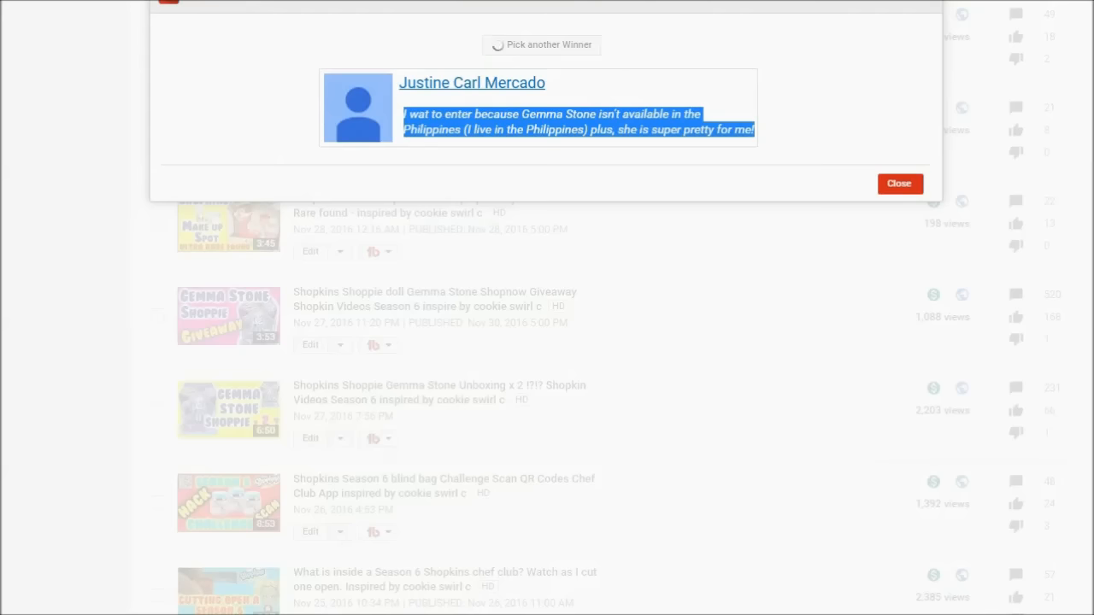
click(540, 44)
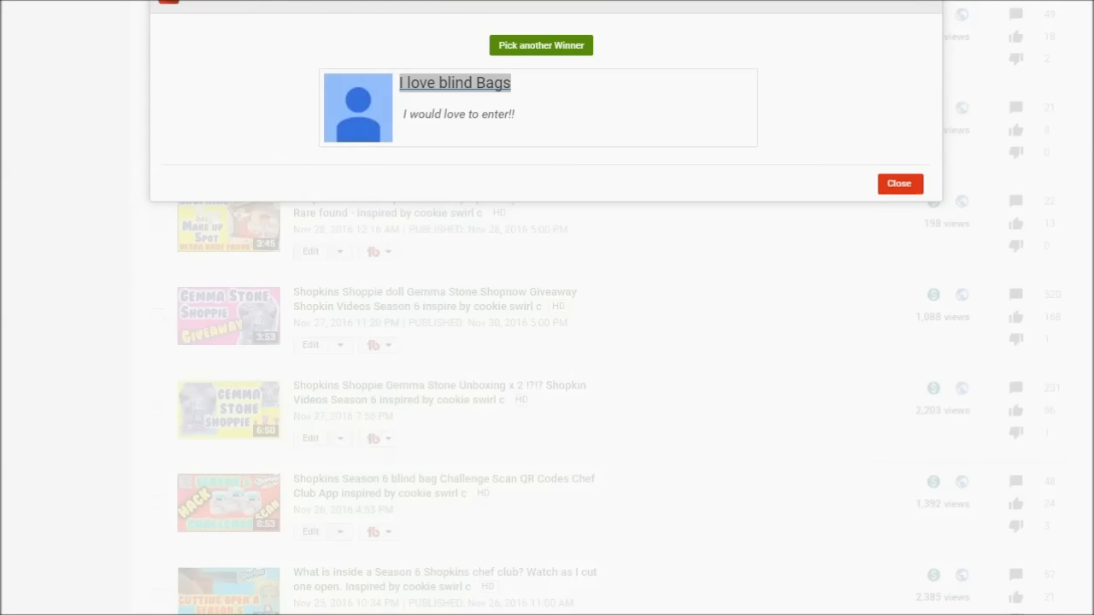
double_click(455, 82)
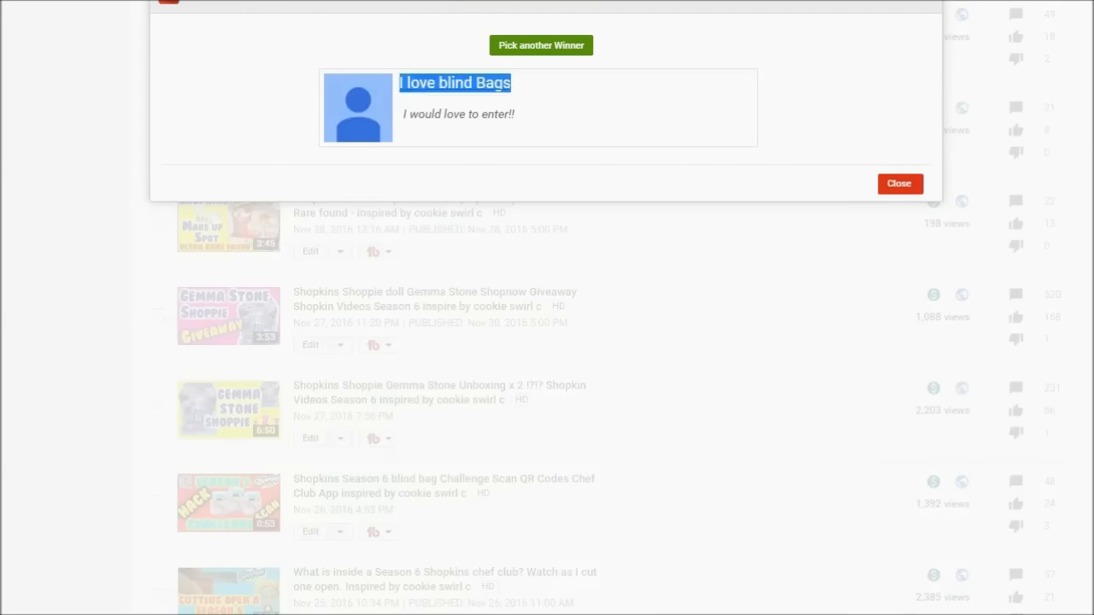
double_click(458, 113)
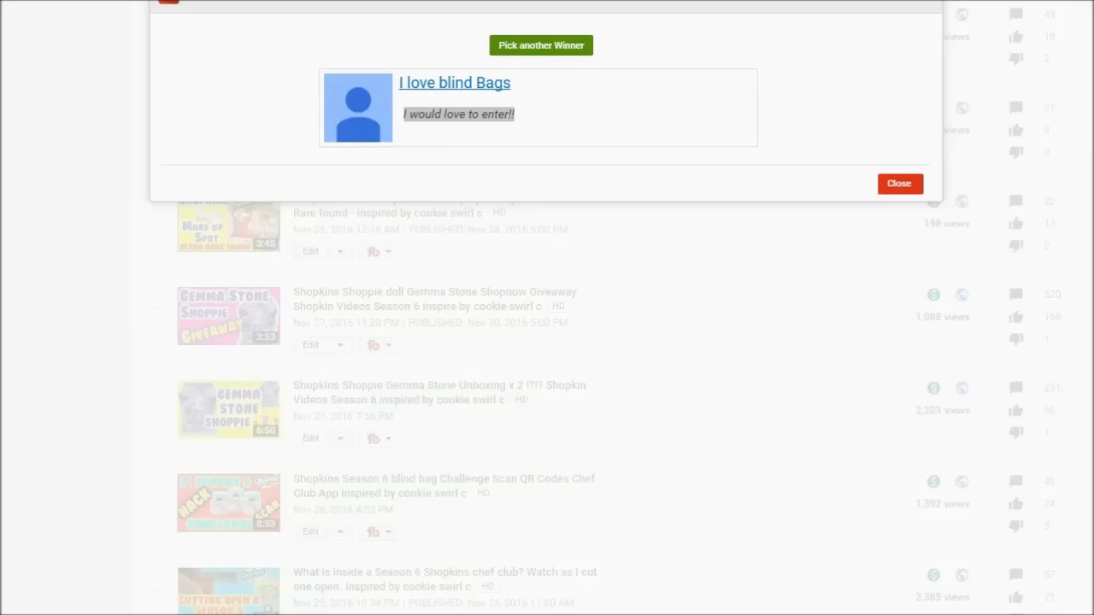
click(540, 44)
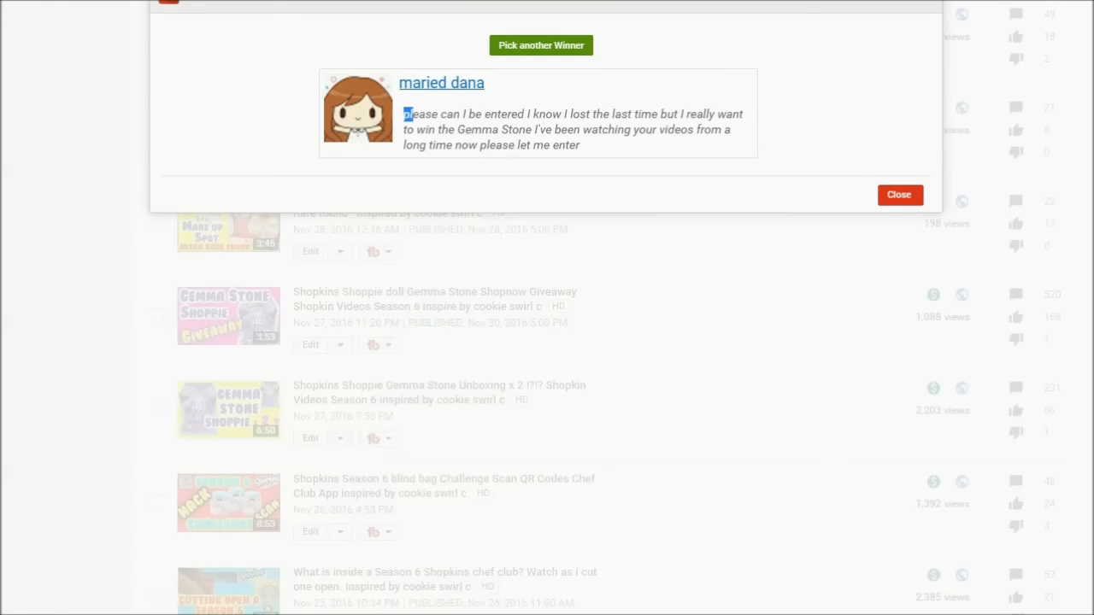
triple_click(572, 130)
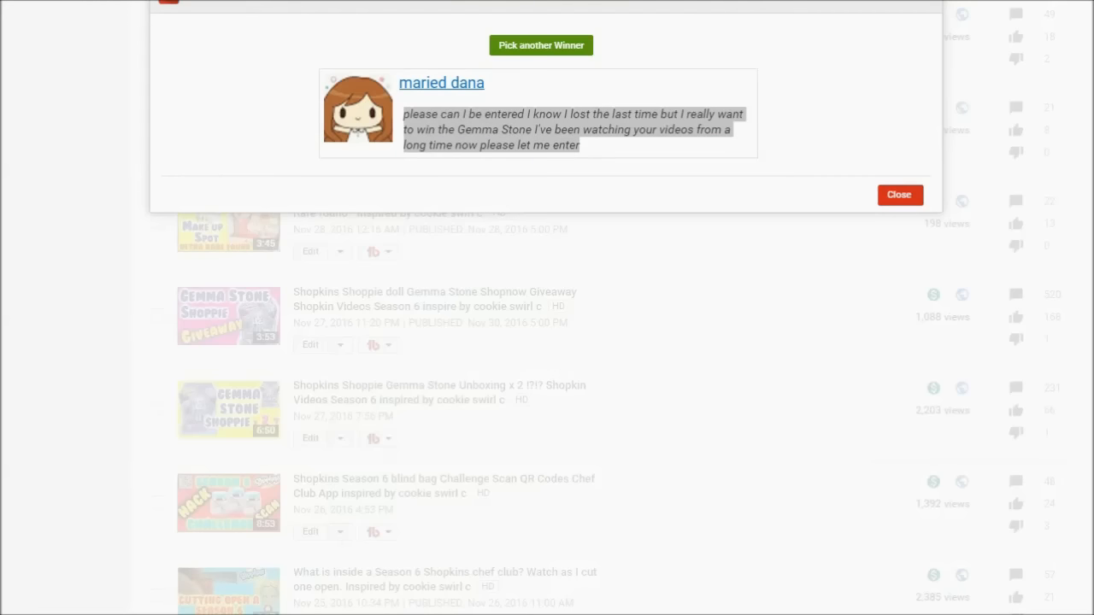
click(540, 44)
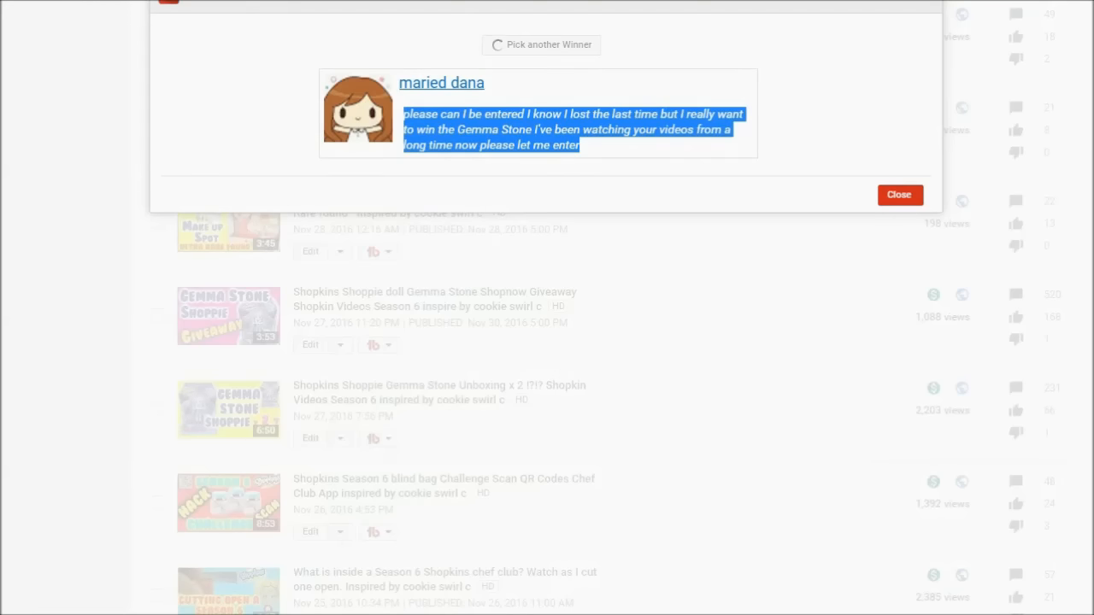
click(540, 45)
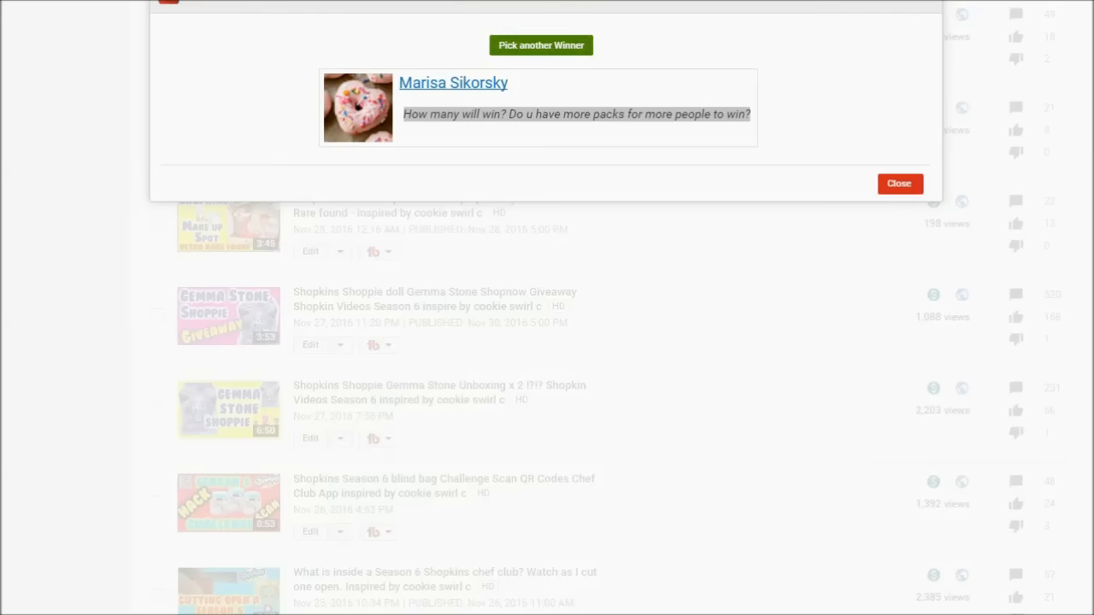
click(540, 45)
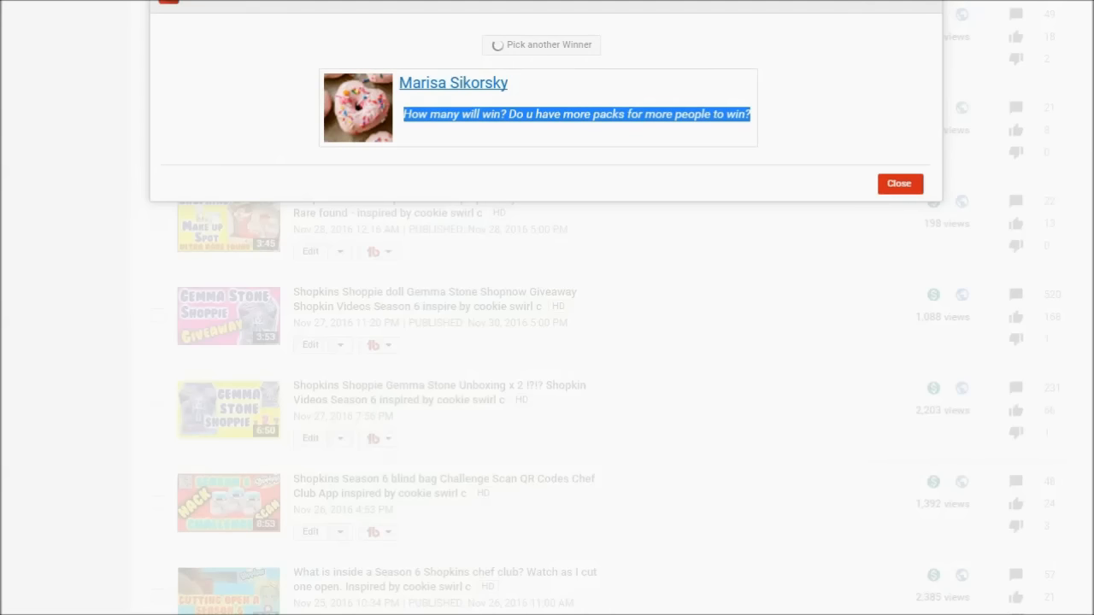
click(541, 44)
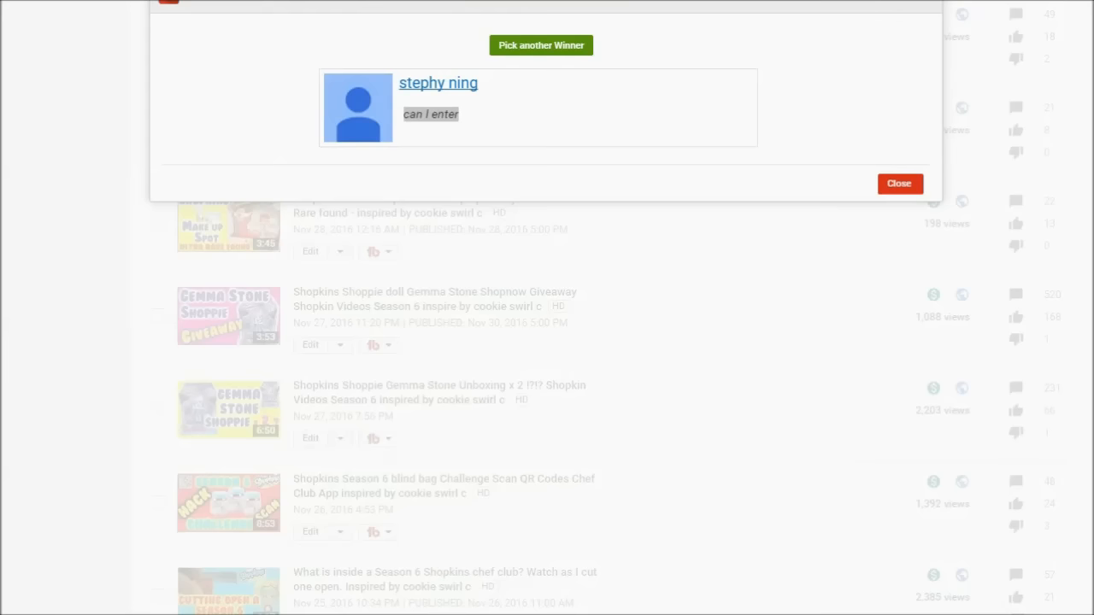
double_click(431, 113)
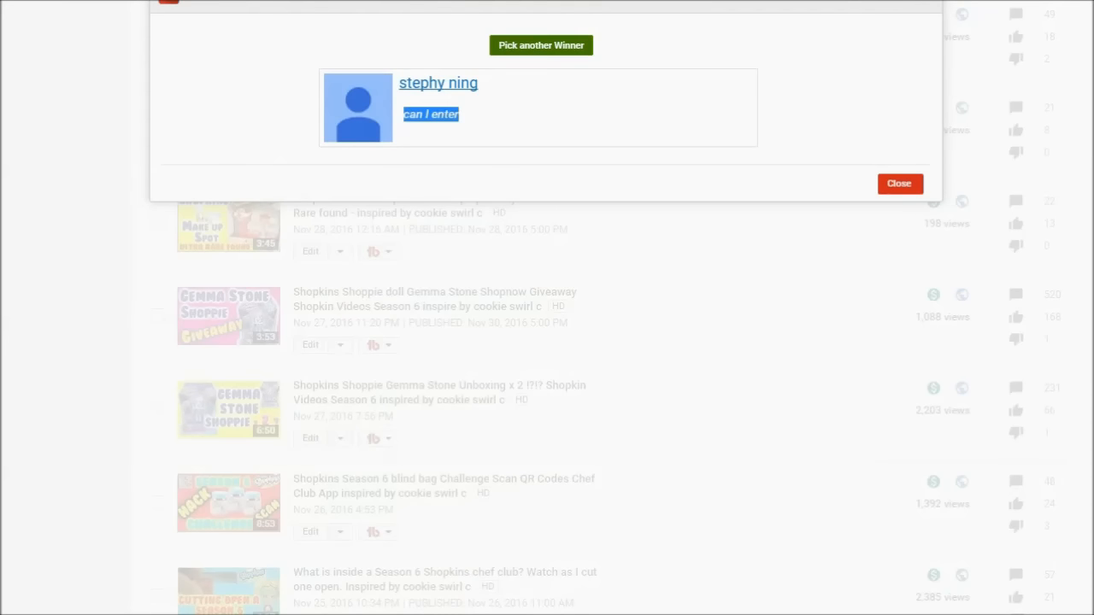
click(540, 44)
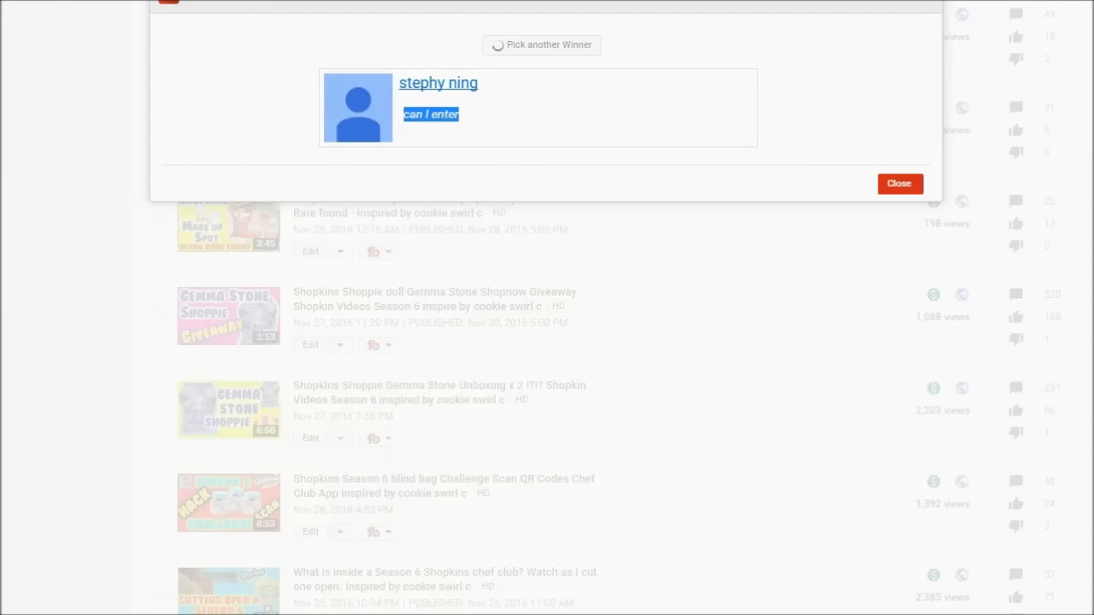
click(540, 45)
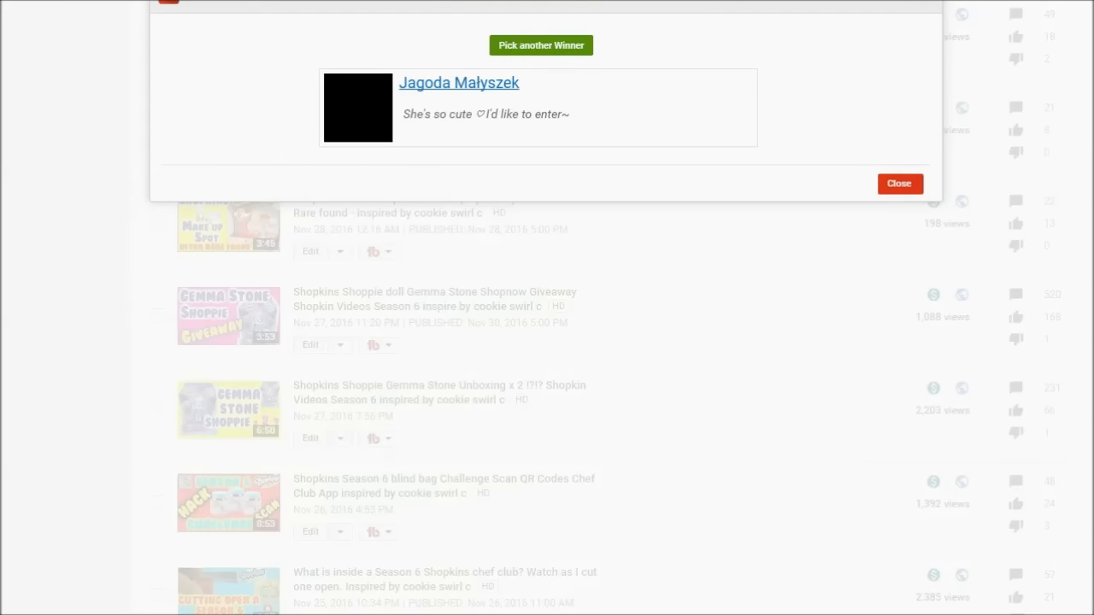
double_click(458, 82)
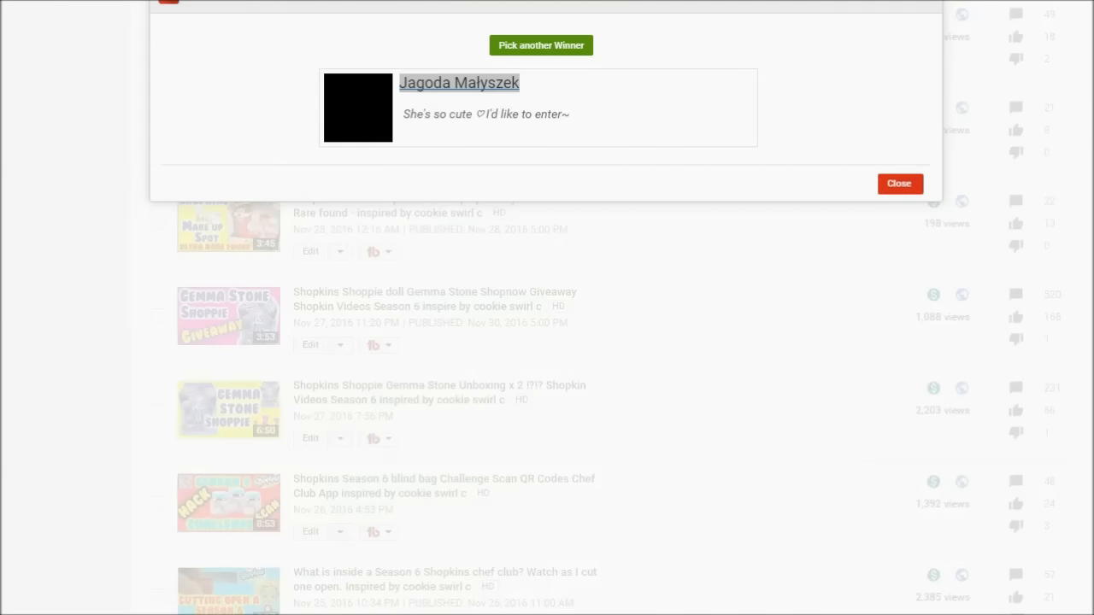
double_click(485, 113)
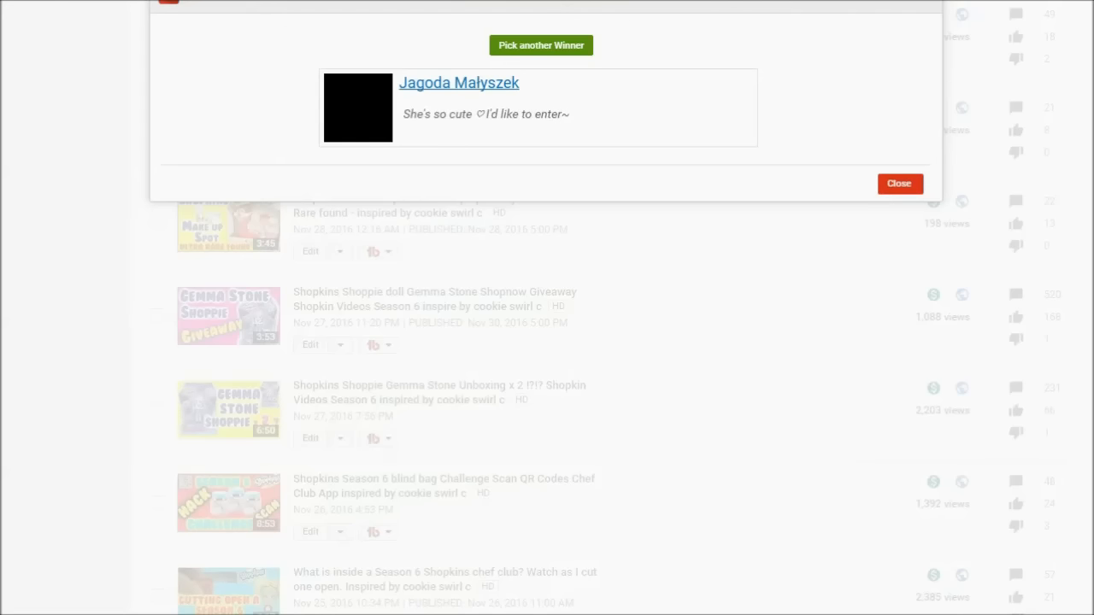
click(540, 44)
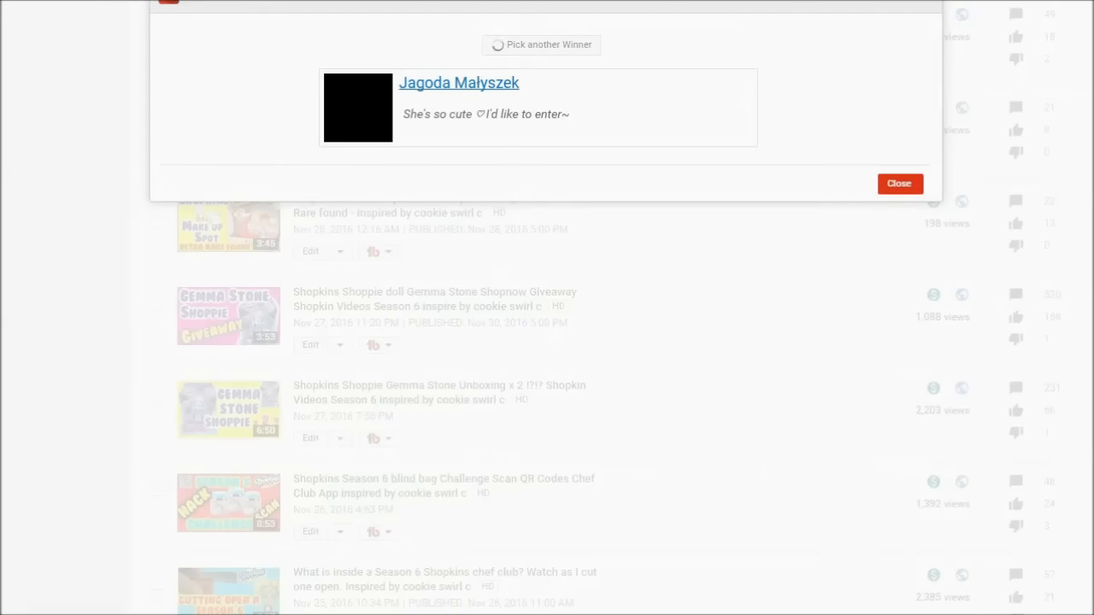
click(541, 45)
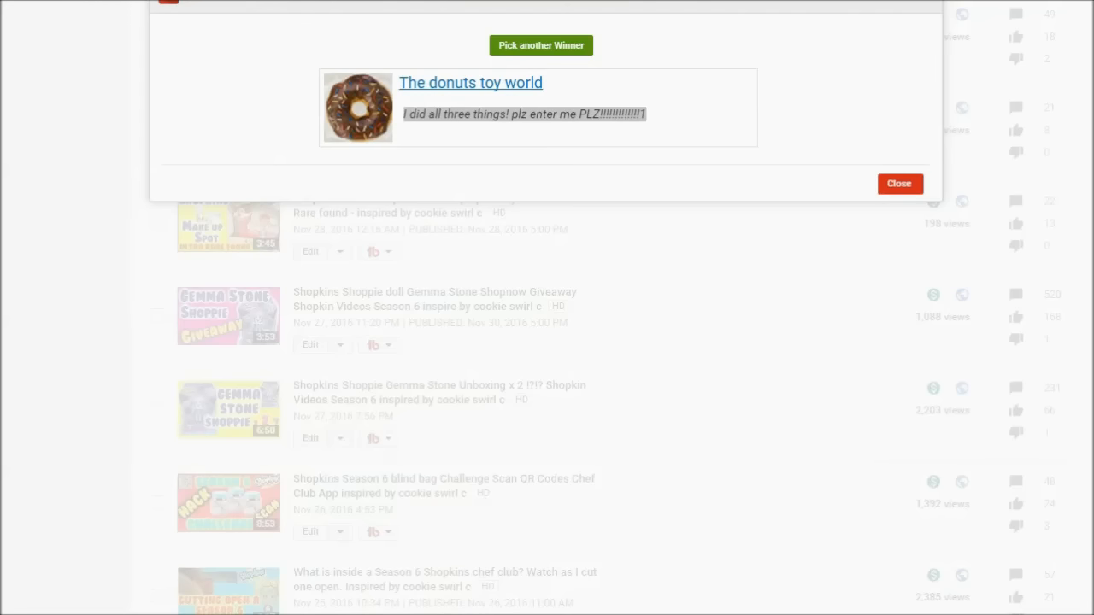
triple_click(523, 113)
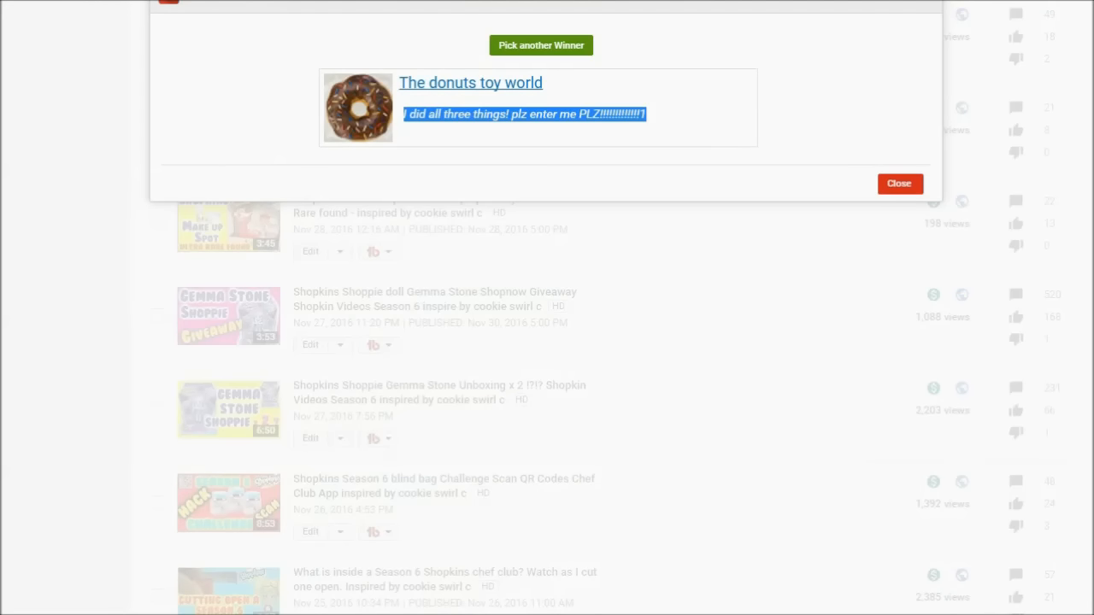
click(540, 44)
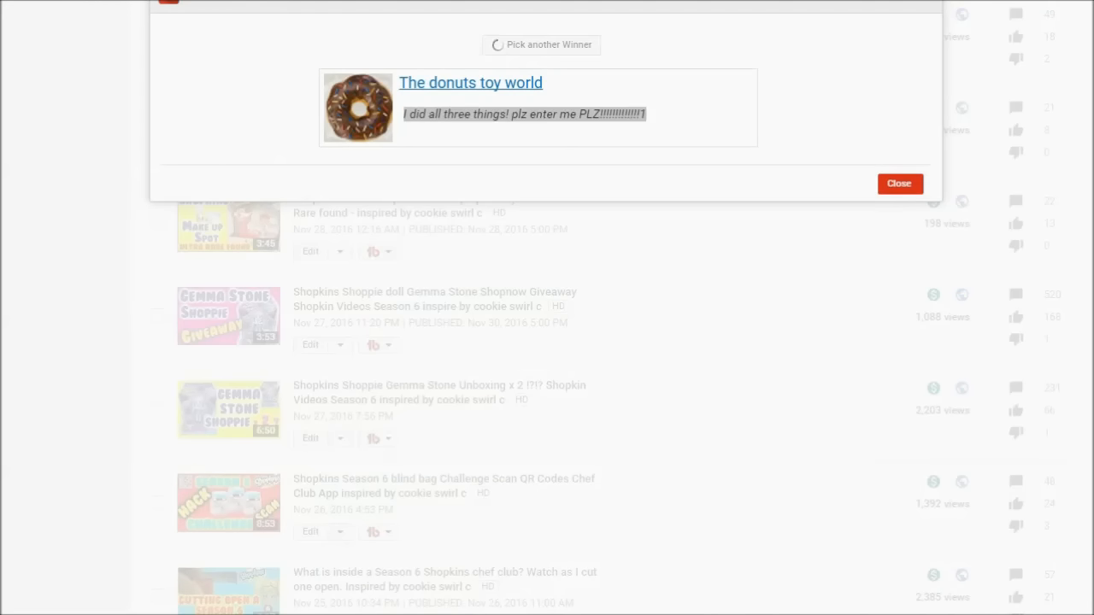
click(541, 44)
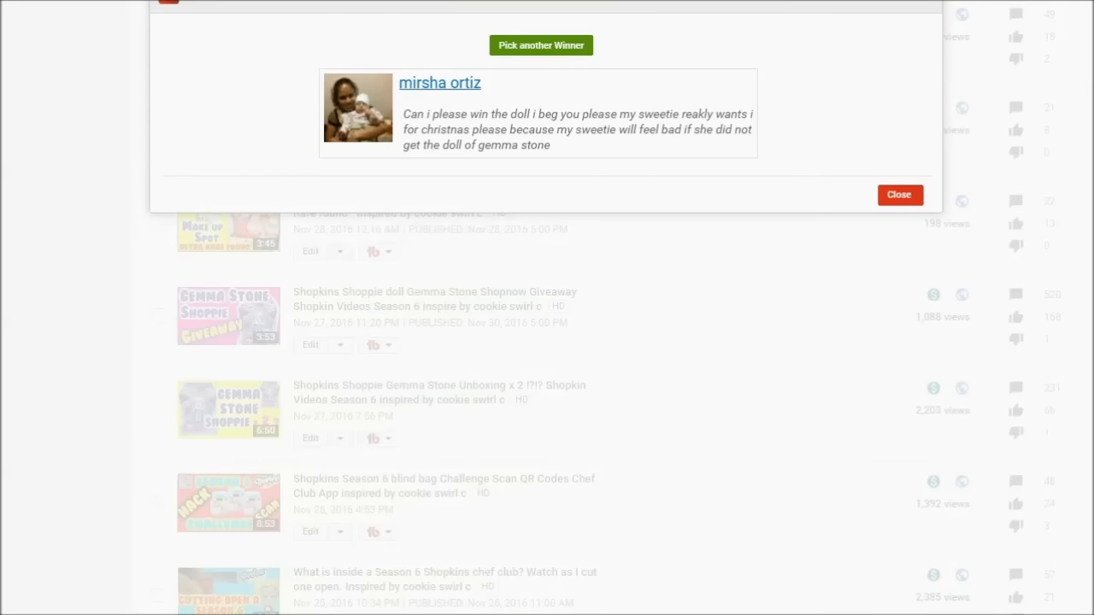
double_click(439, 82)
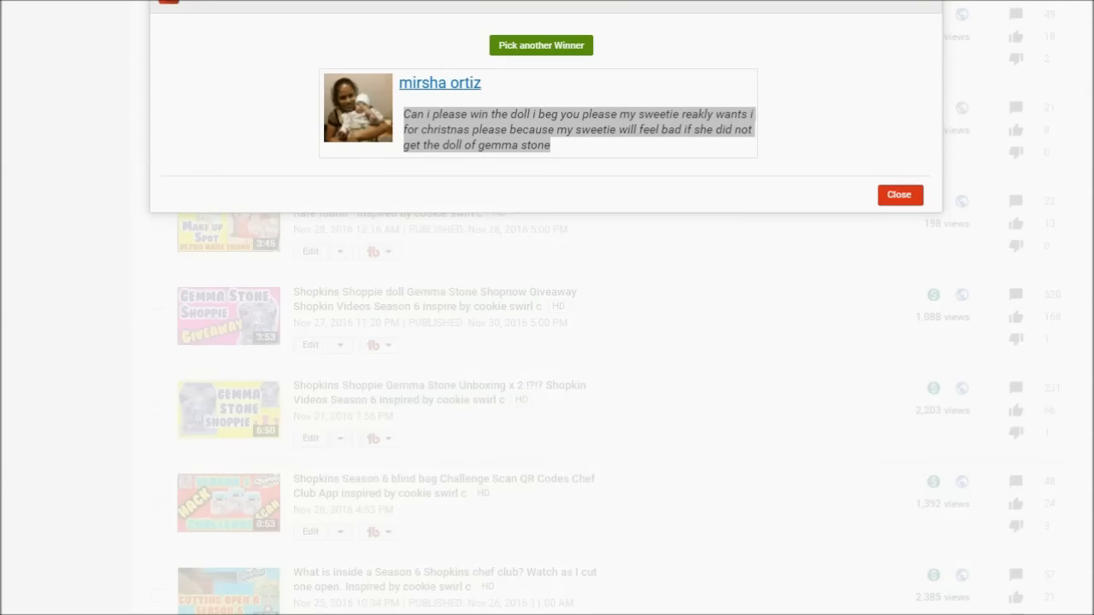
click(900, 195)
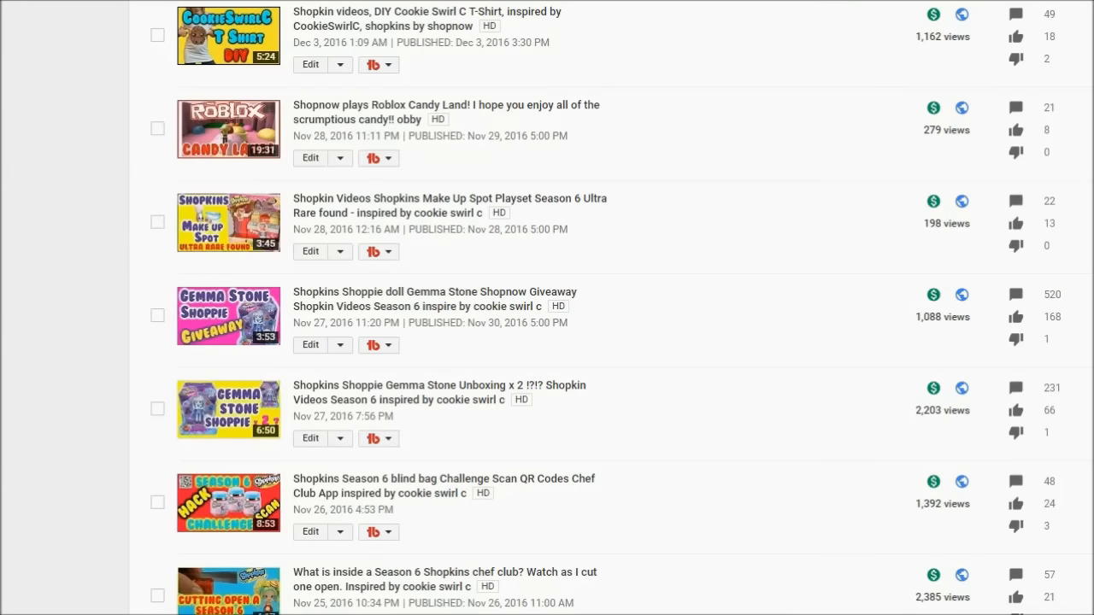